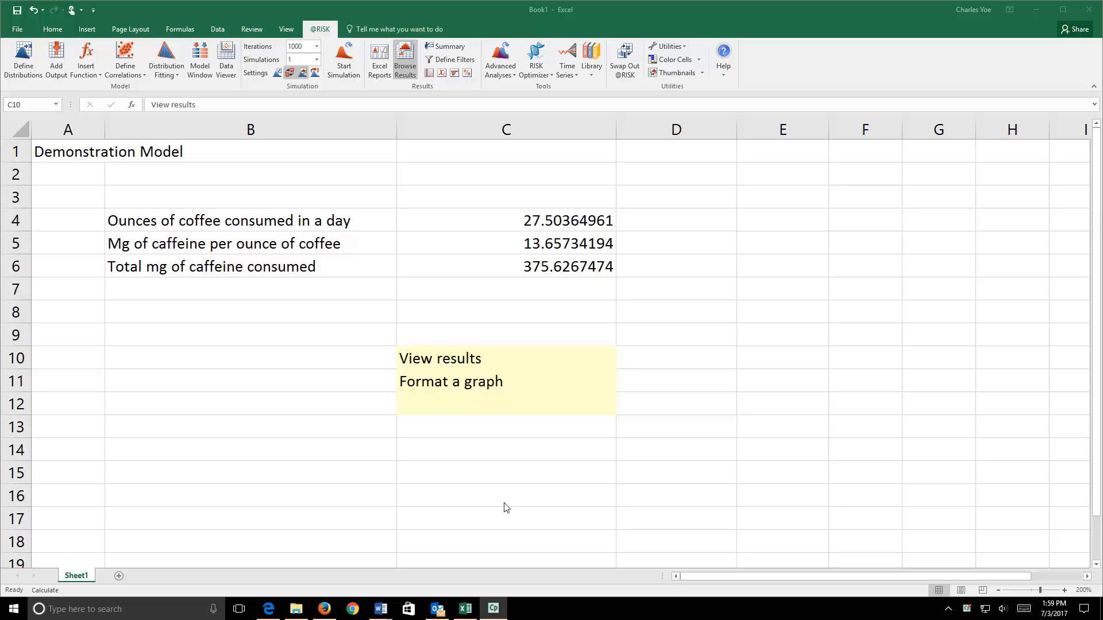
mouse_move(447, 365)
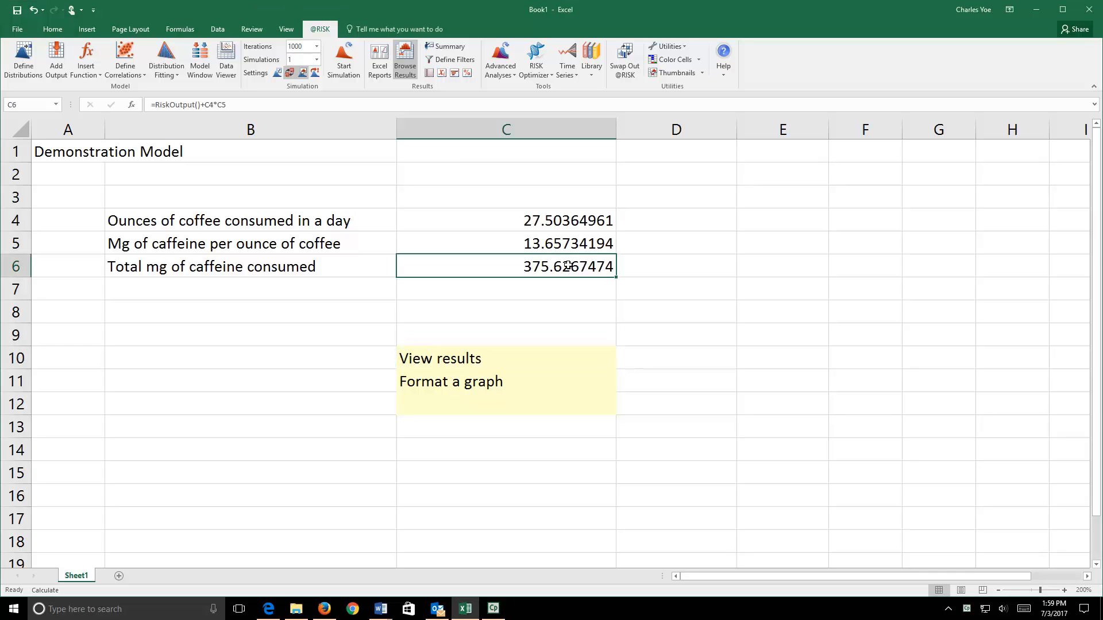
mouse_move(591, 308)
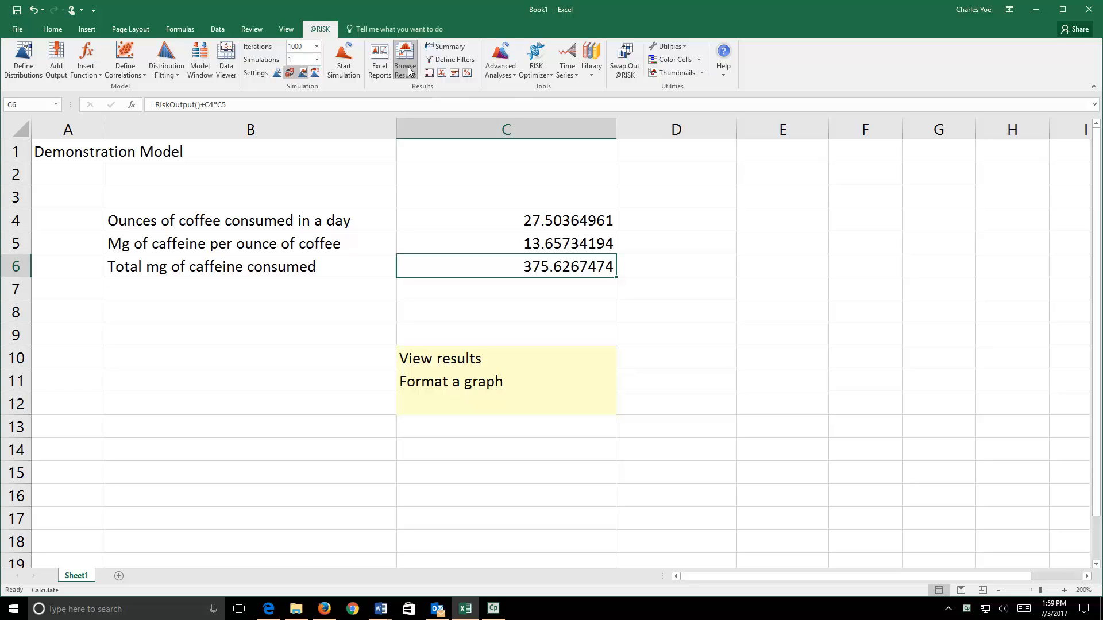
mouse_move(405, 60)
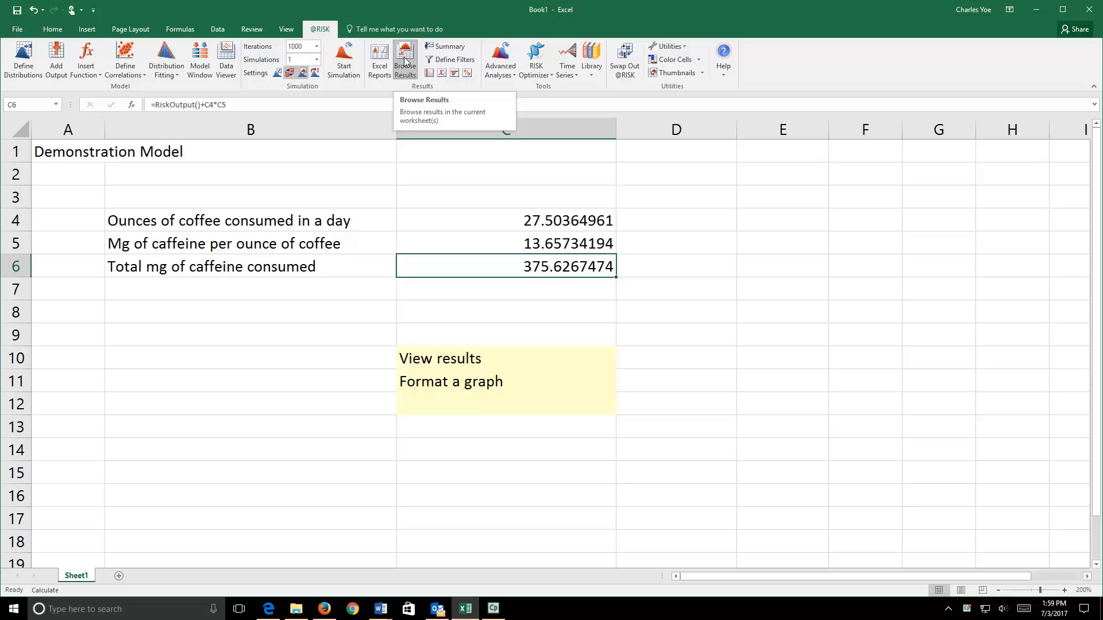
Browse the simulation results for total caffeine and move the Output: C6 graph to the upper right
click(405, 60)
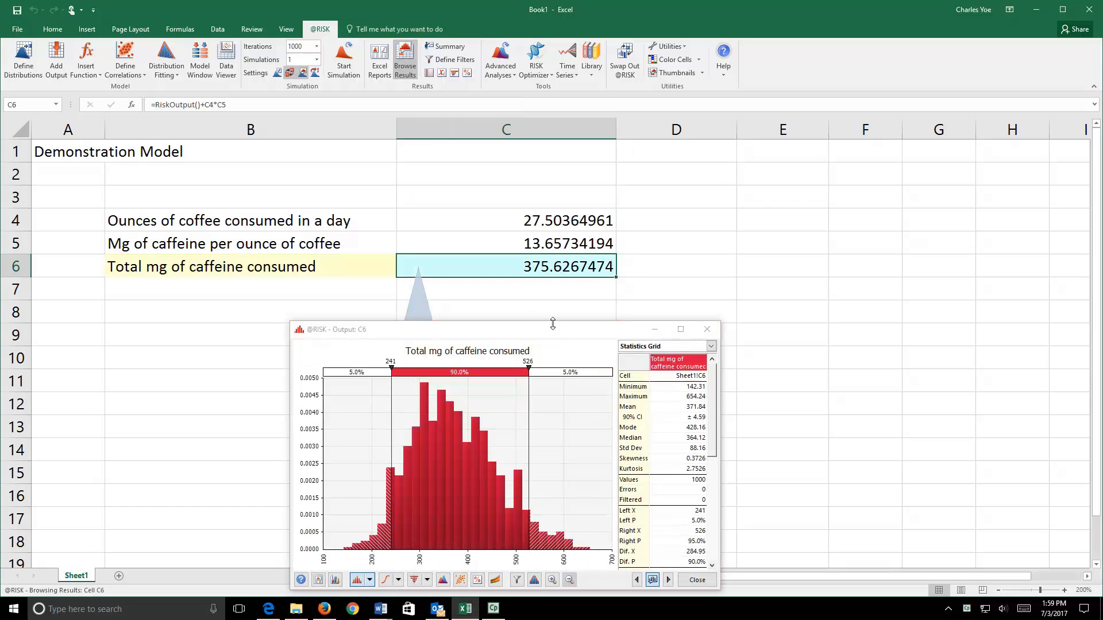
drag(553, 330, 618, 278)
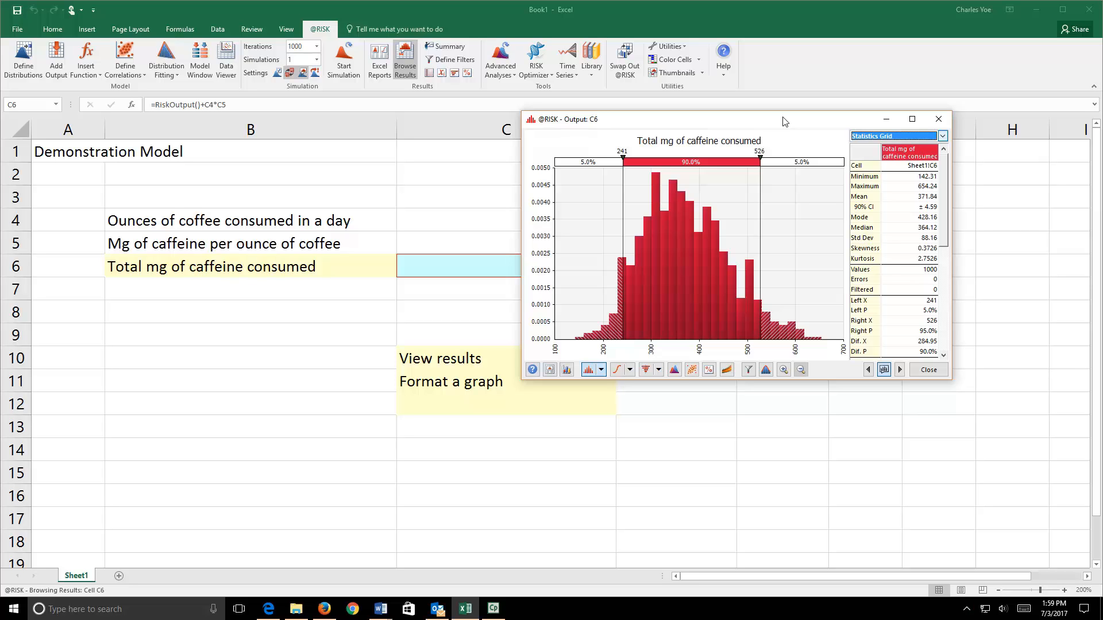
mouse_move(443, 20)
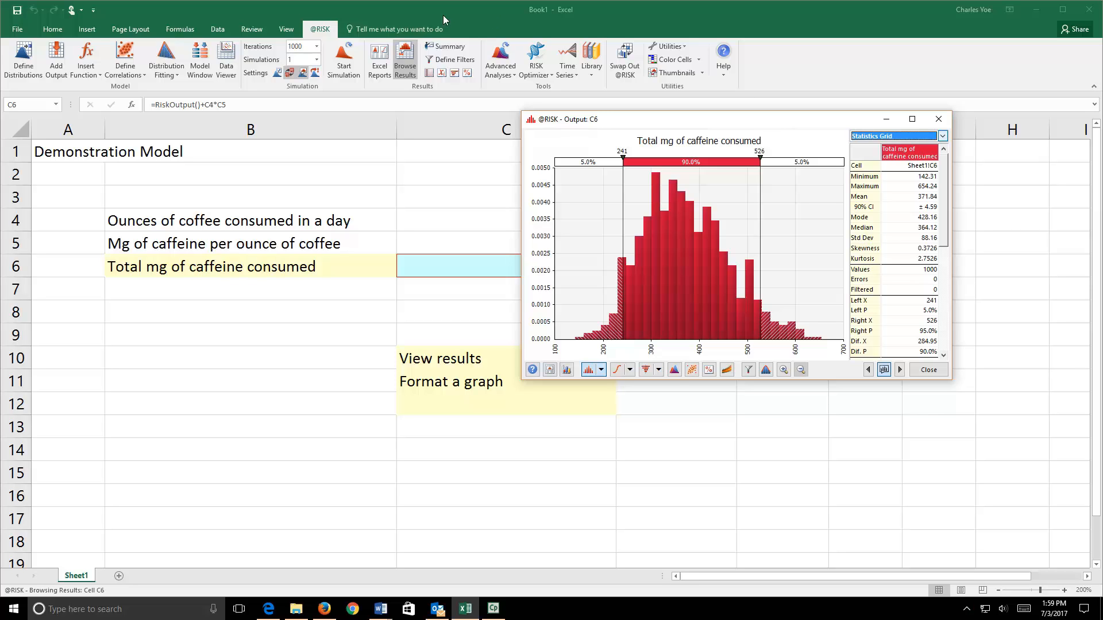
mouse_move(872, 302)
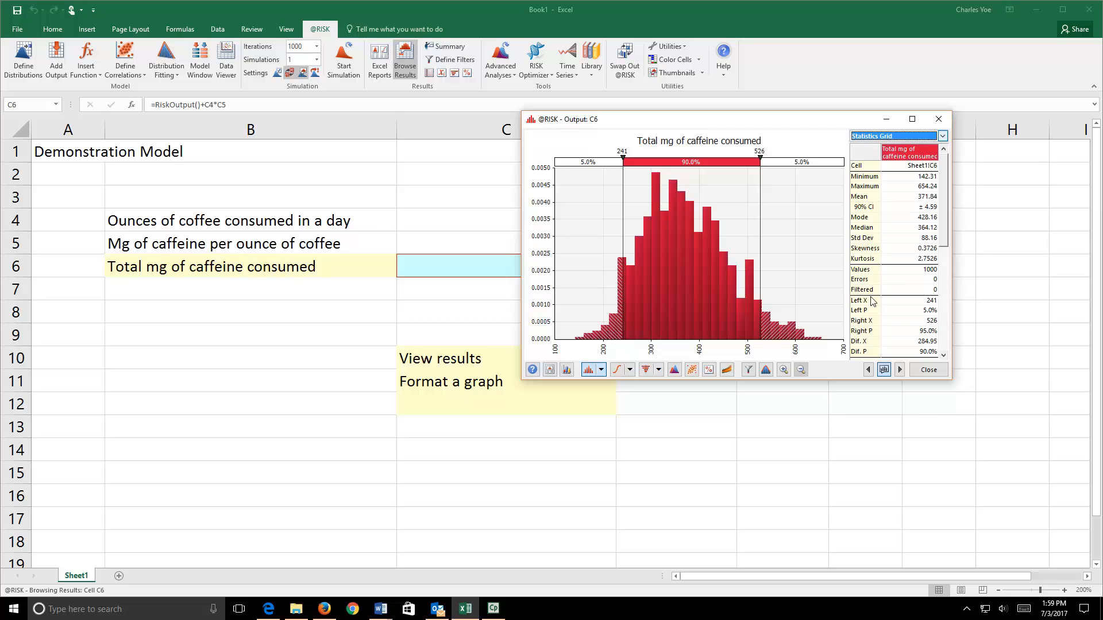
mouse_move(793, 283)
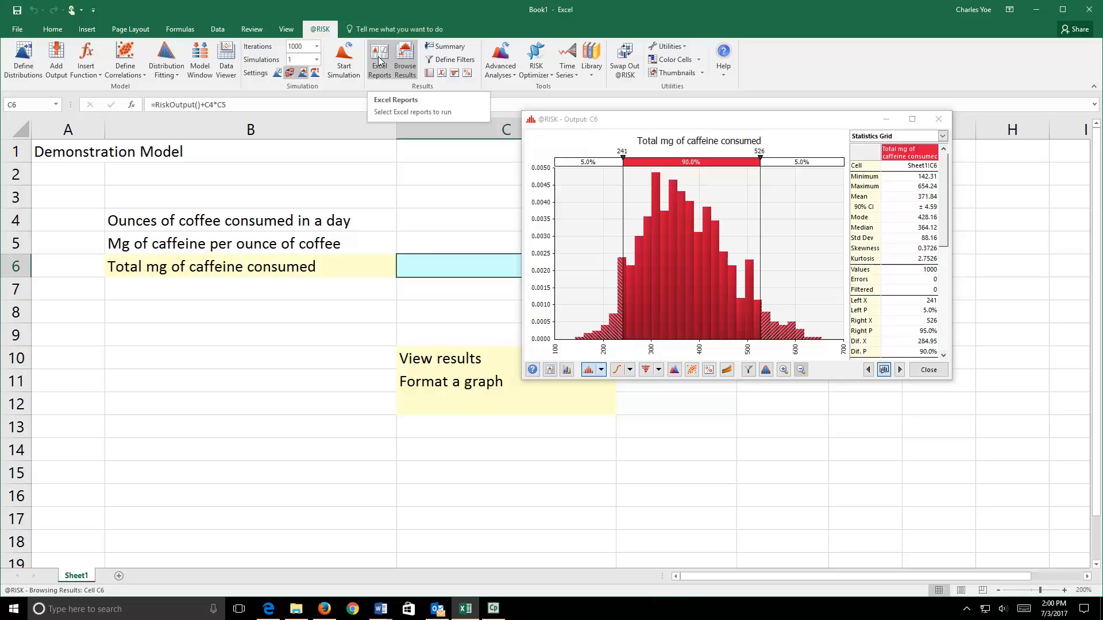
Bring up the Excel Reports dialog listing simulation result and model definition reports
click(380, 60)
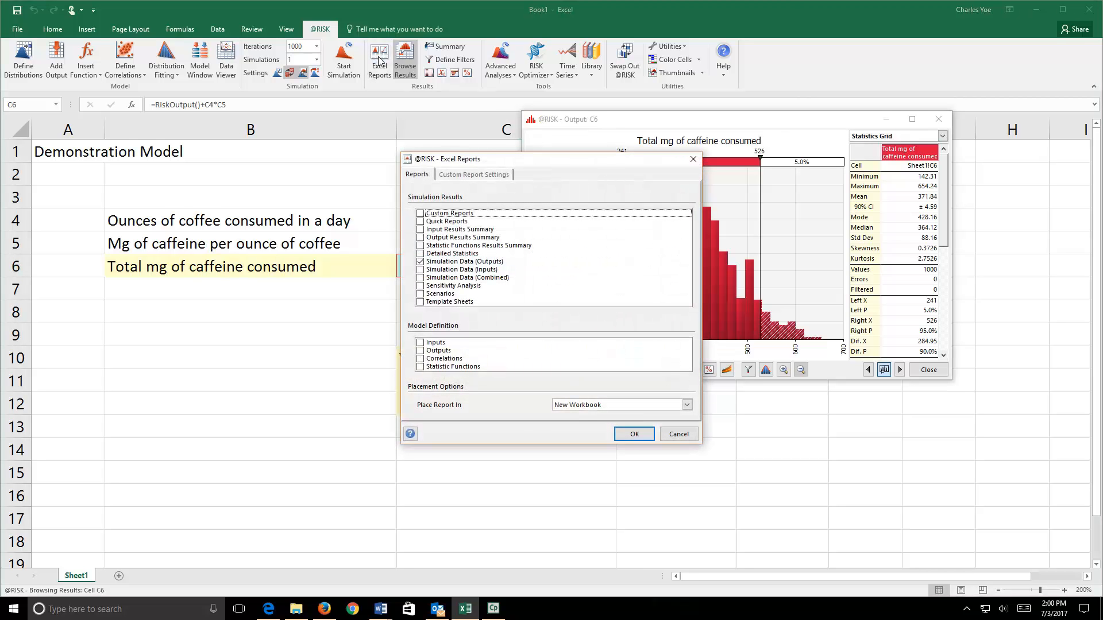
mouse_move(668, 108)
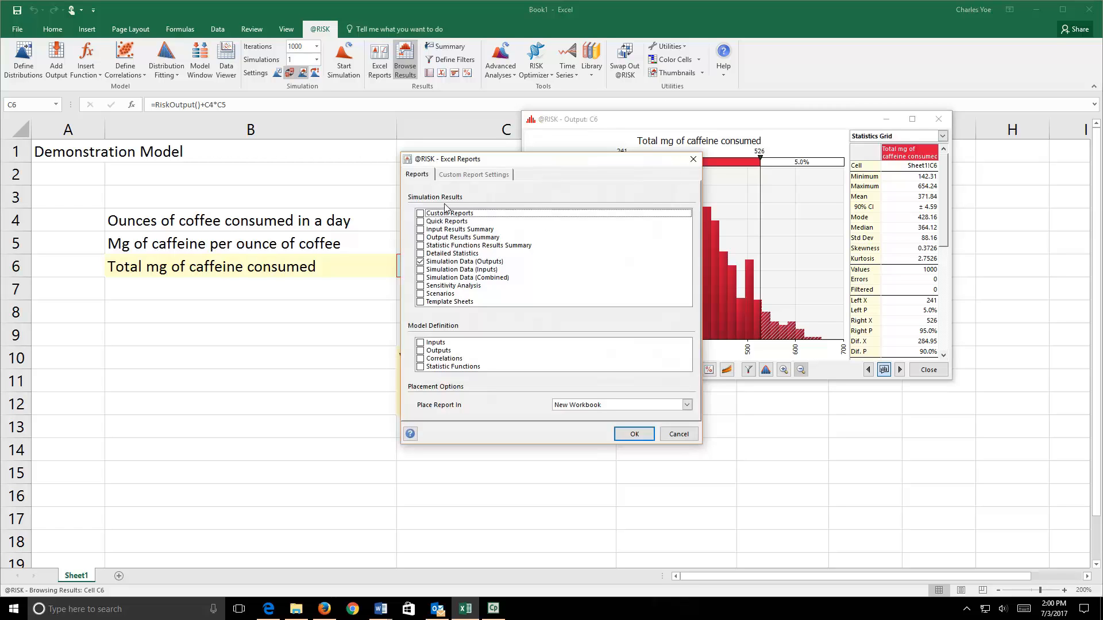
mouse_move(445, 209)
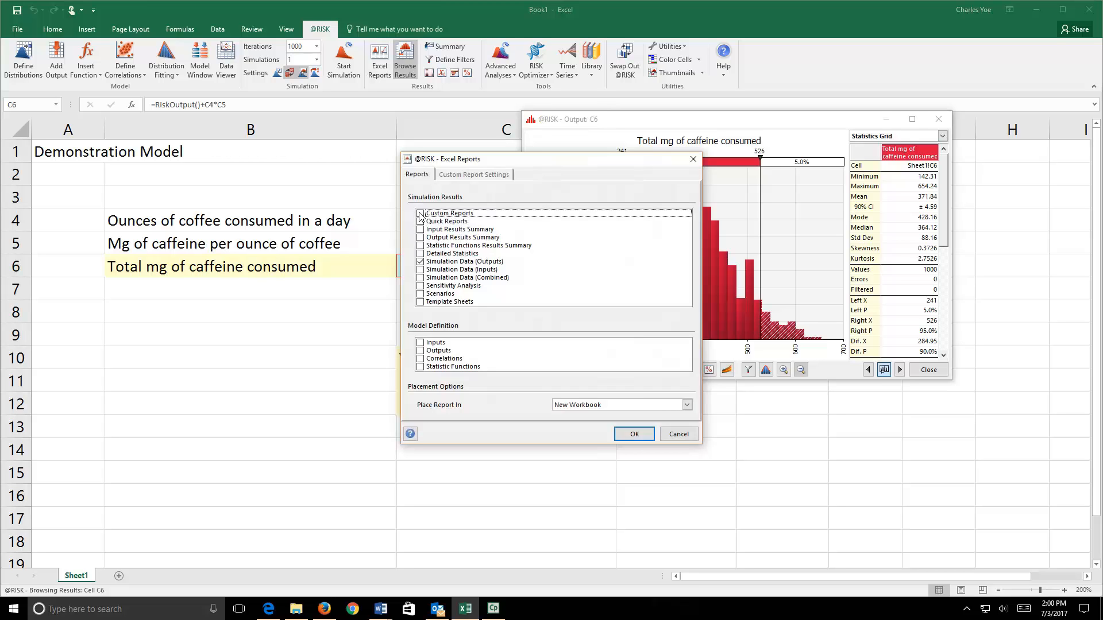
click(421, 214)
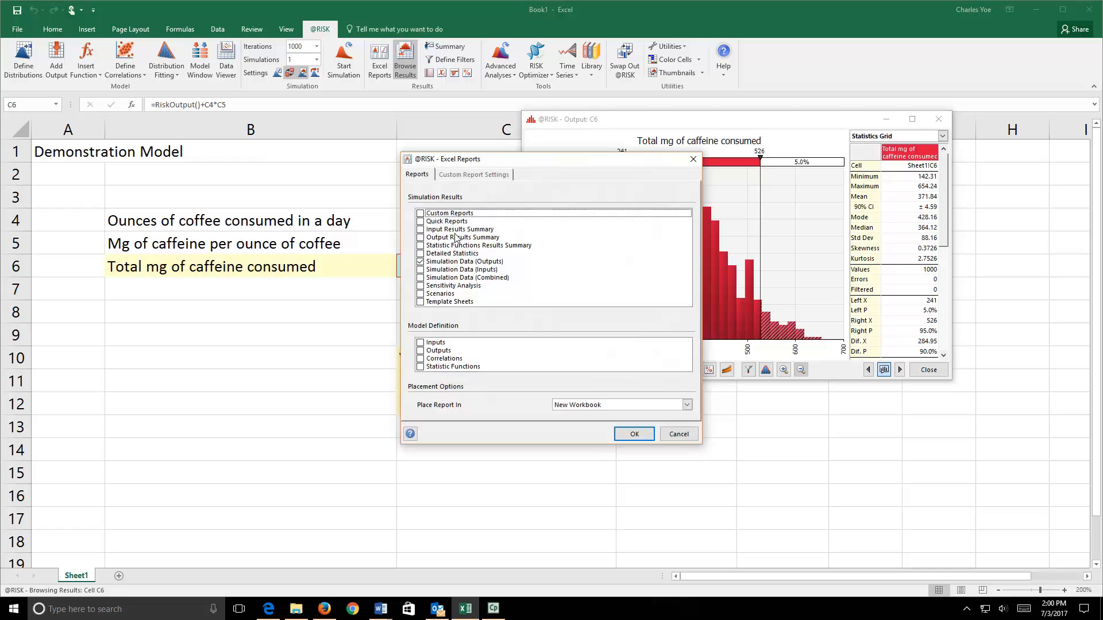
mouse_move(447, 340)
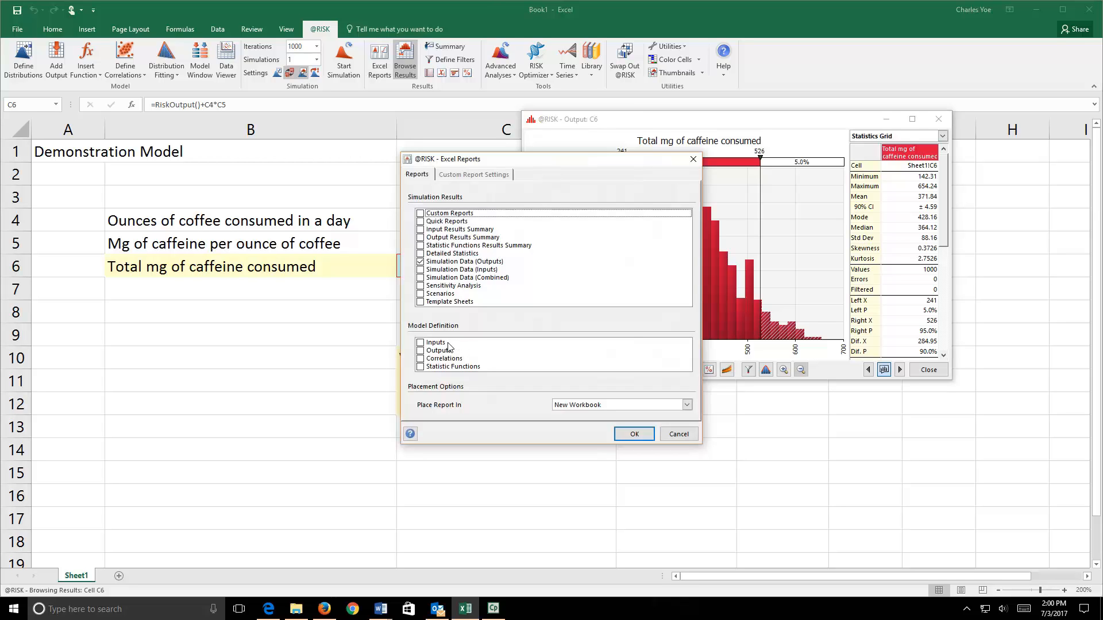
mouse_move(457, 355)
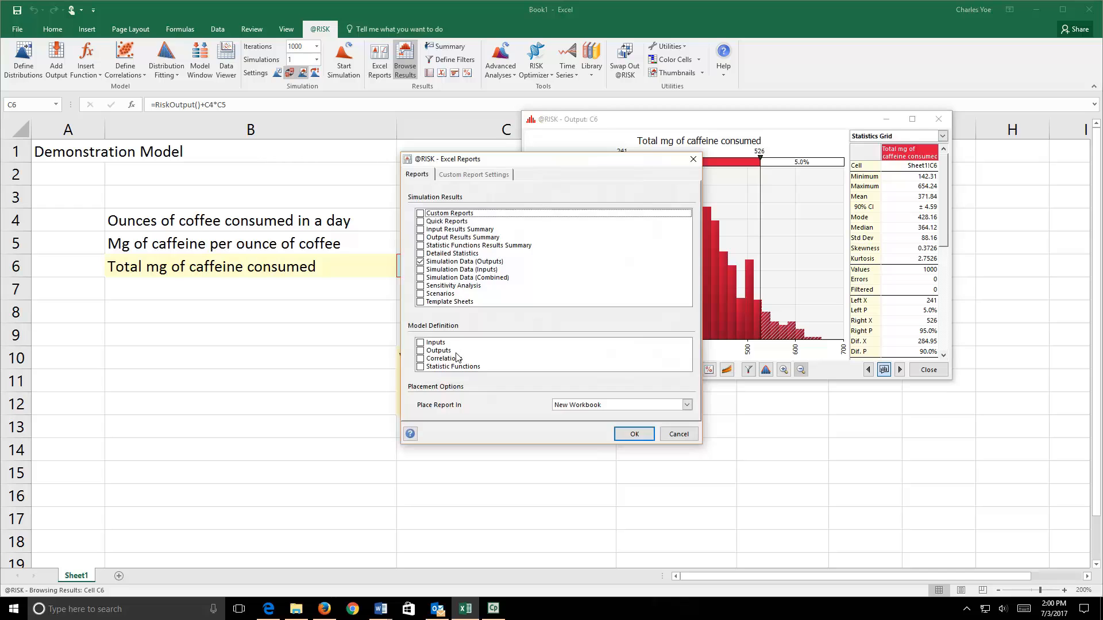
mouse_move(497, 363)
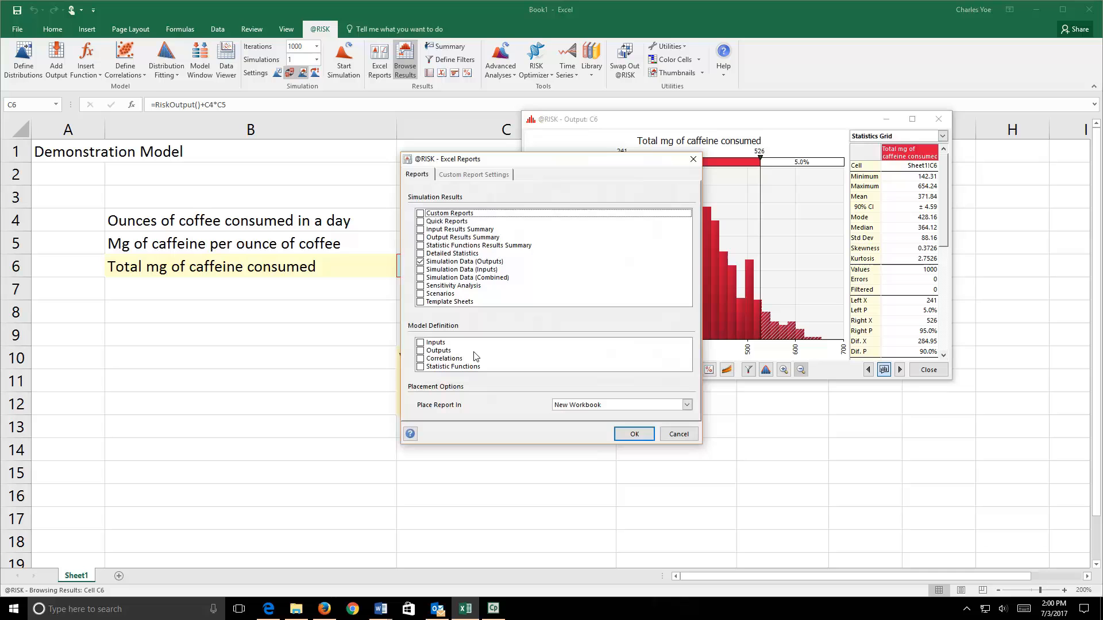
mouse_move(490, 355)
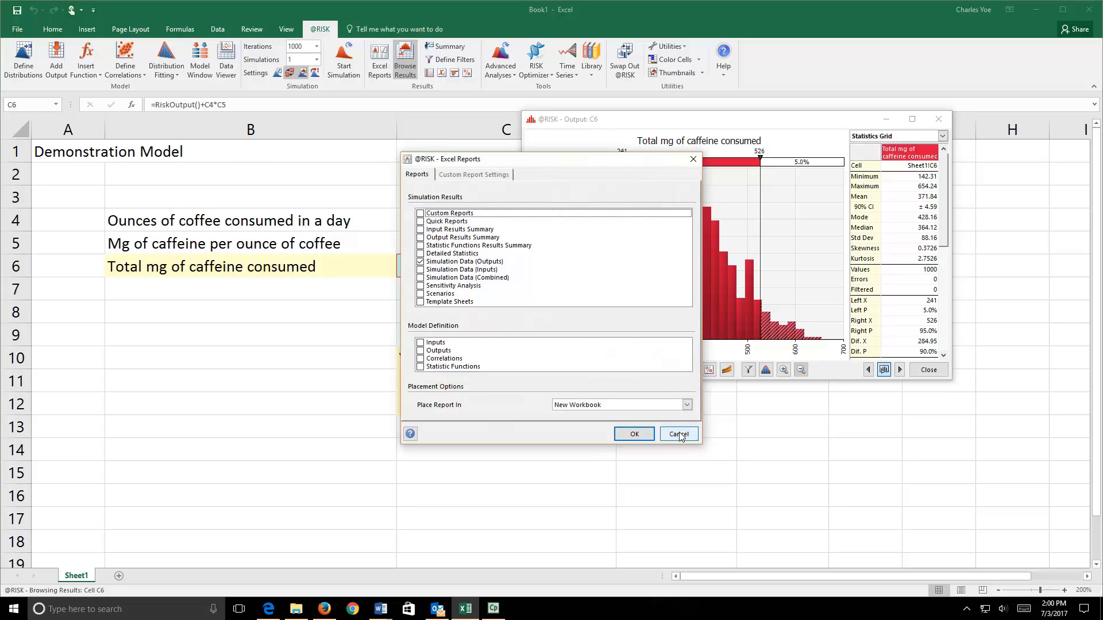
Dismiss the reports dialog and show the Results Summary with min, mean, max and percentiles for total caffeine
click(678, 433)
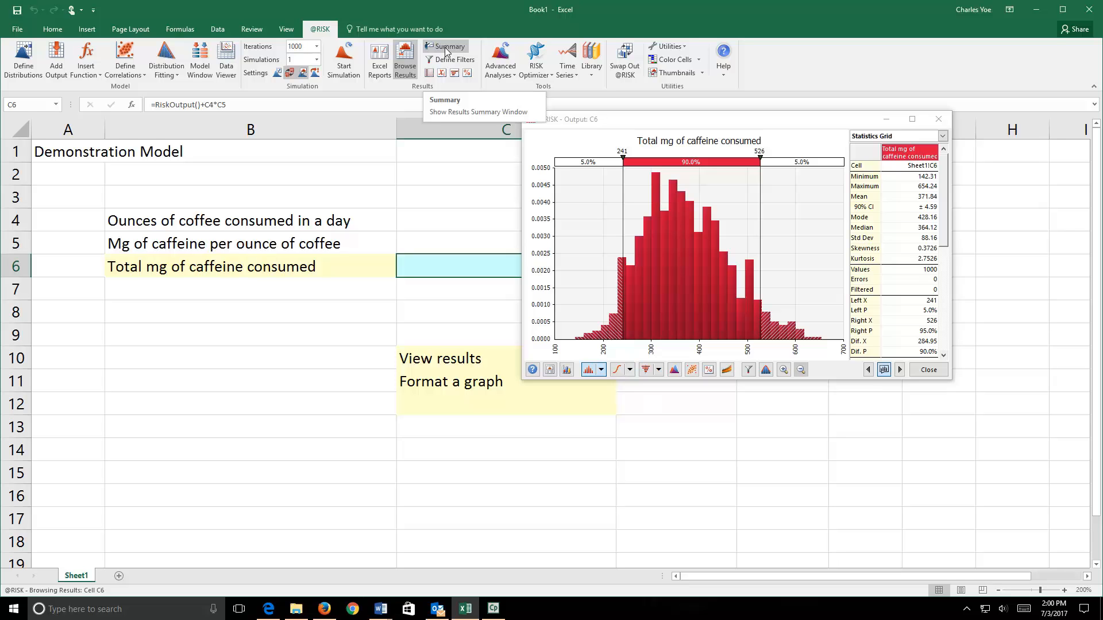
click(445, 98)
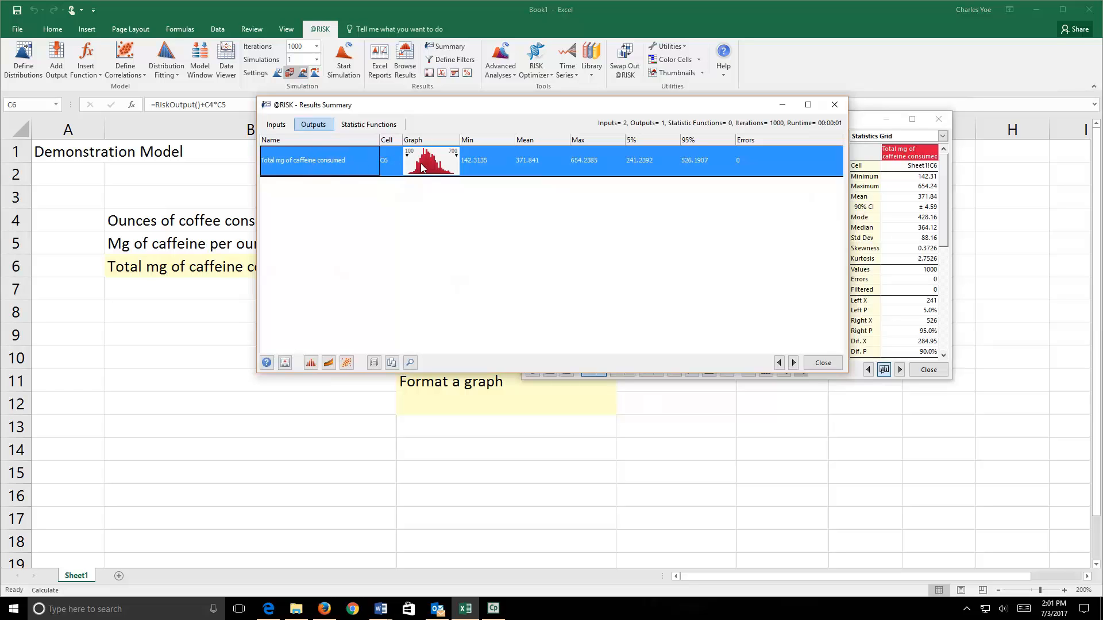
mouse_move(479, 171)
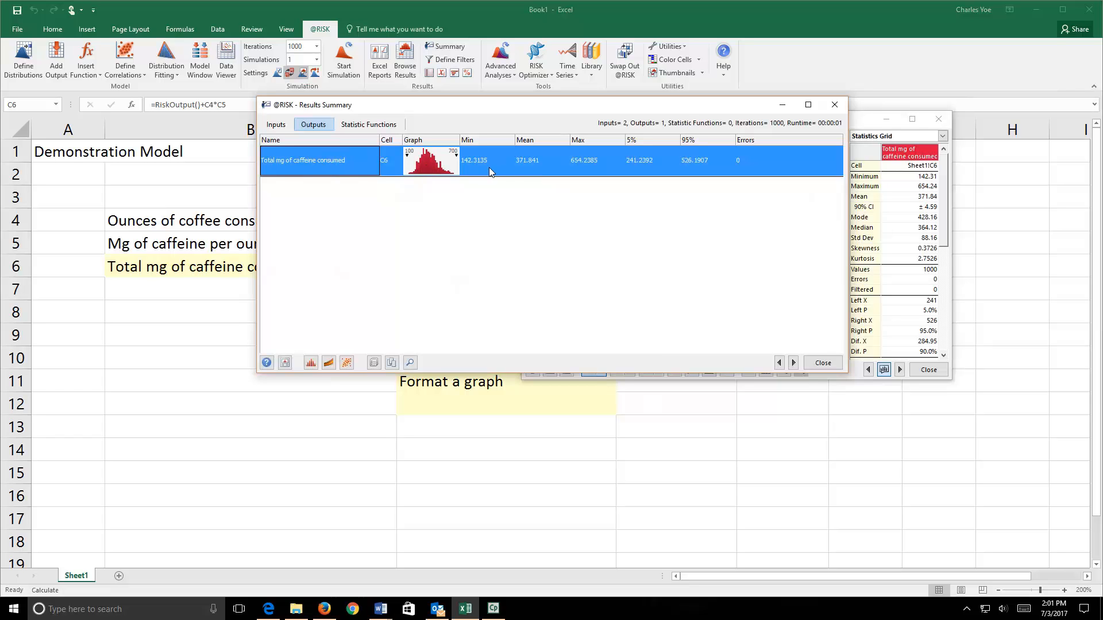
mouse_move(597, 169)
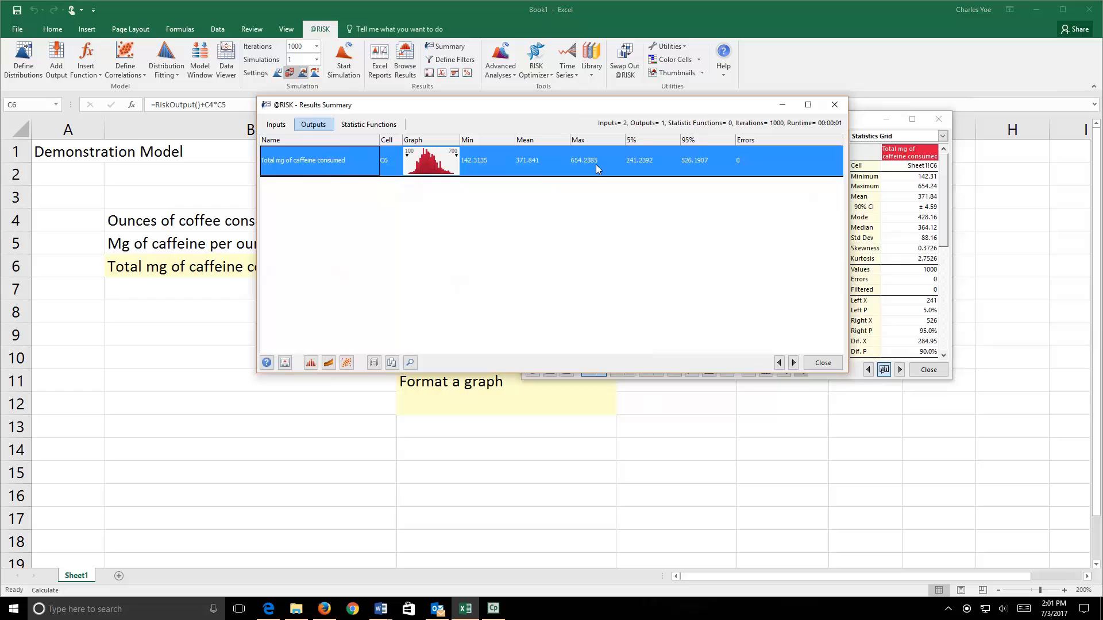
mouse_move(474, 168)
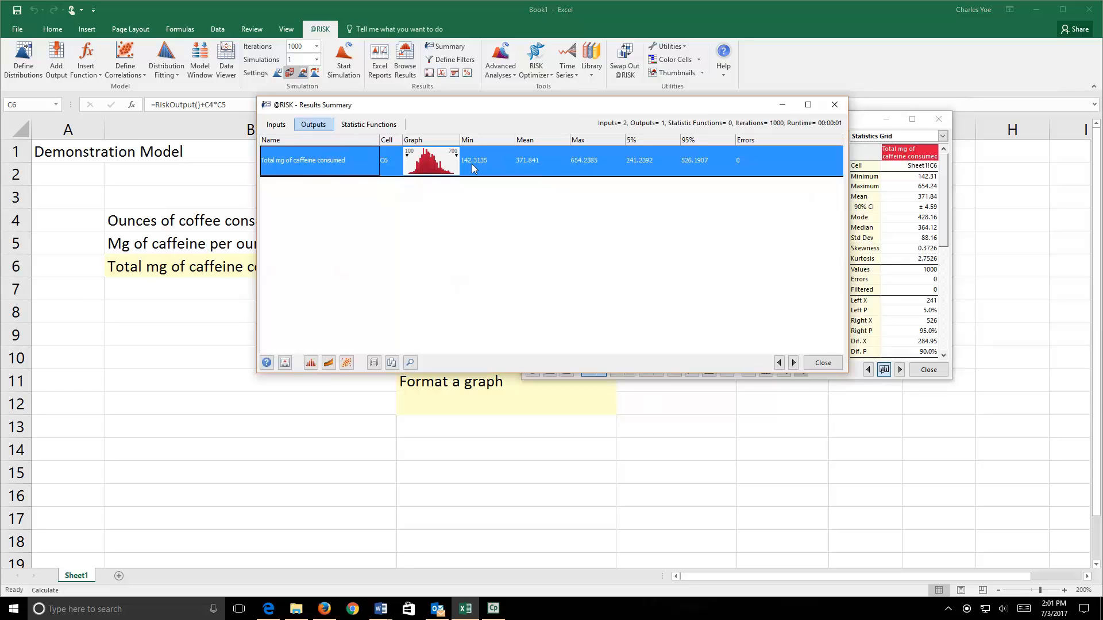
mouse_move(536, 170)
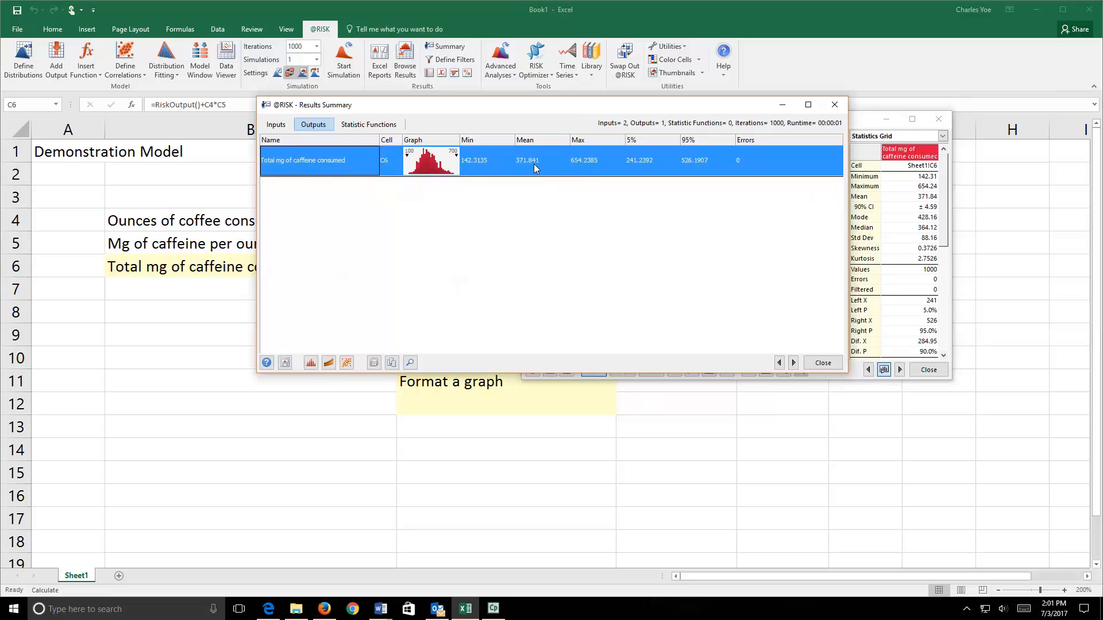
mouse_move(578, 169)
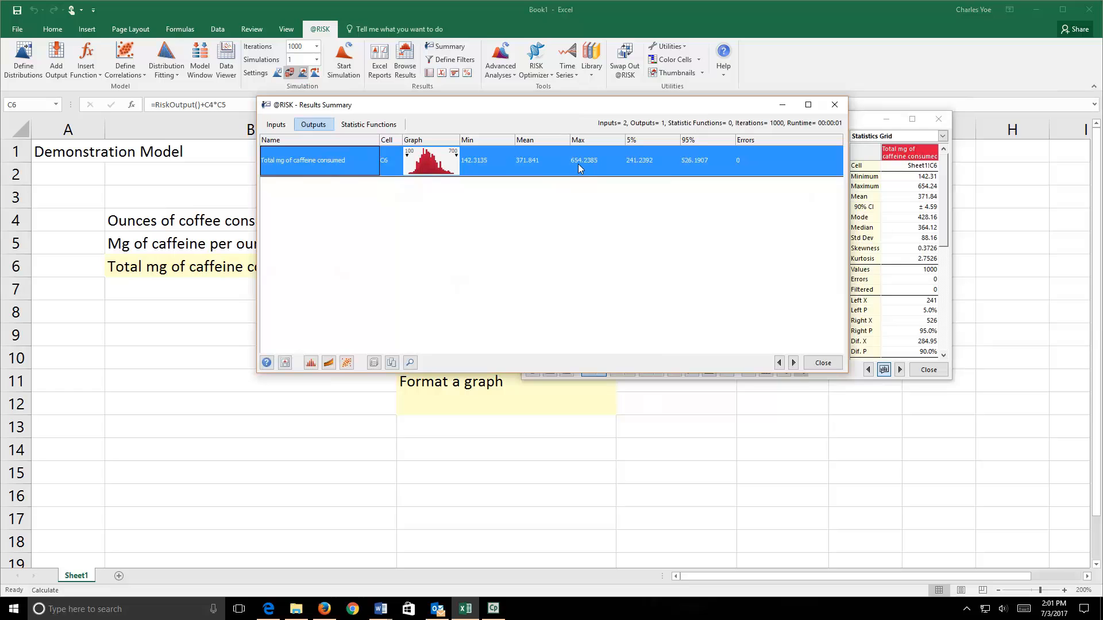
mouse_move(524, 169)
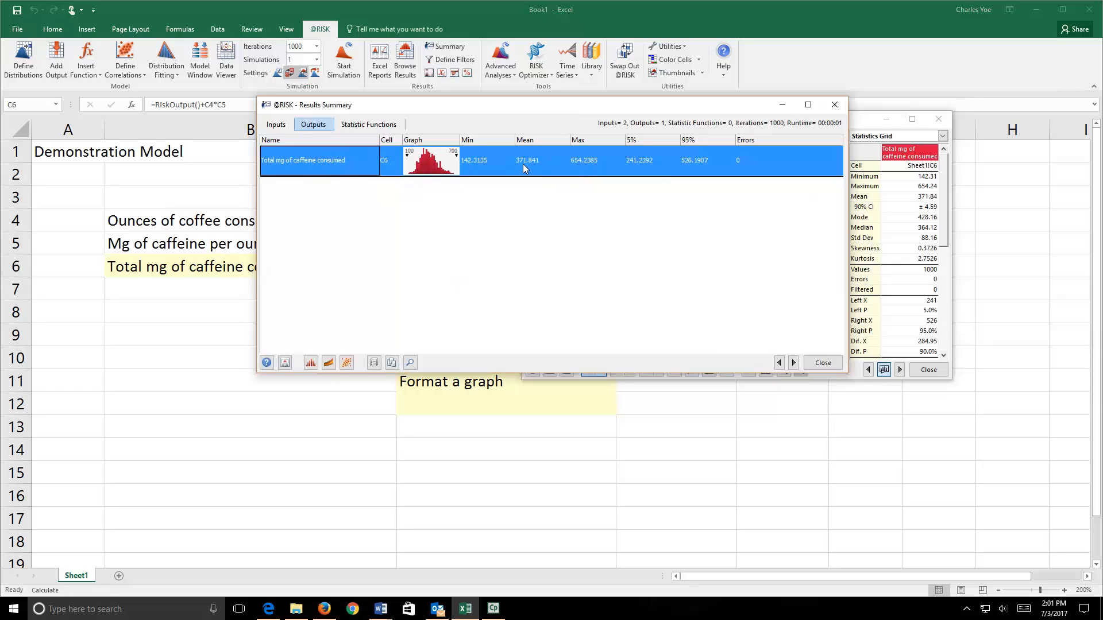
mouse_move(667, 171)
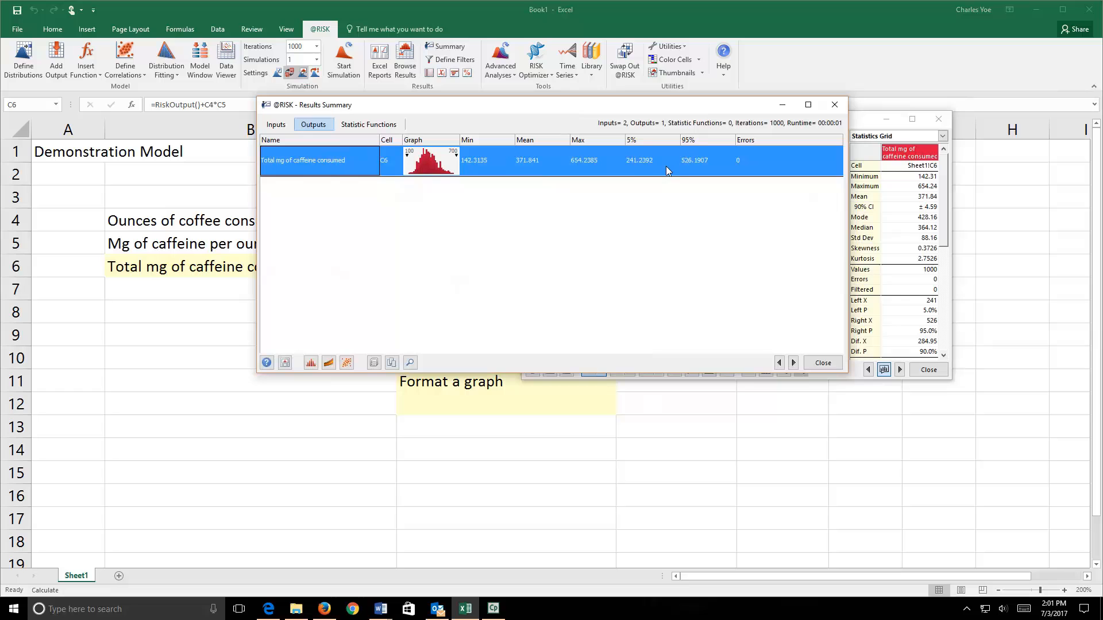
mouse_move(691, 169)
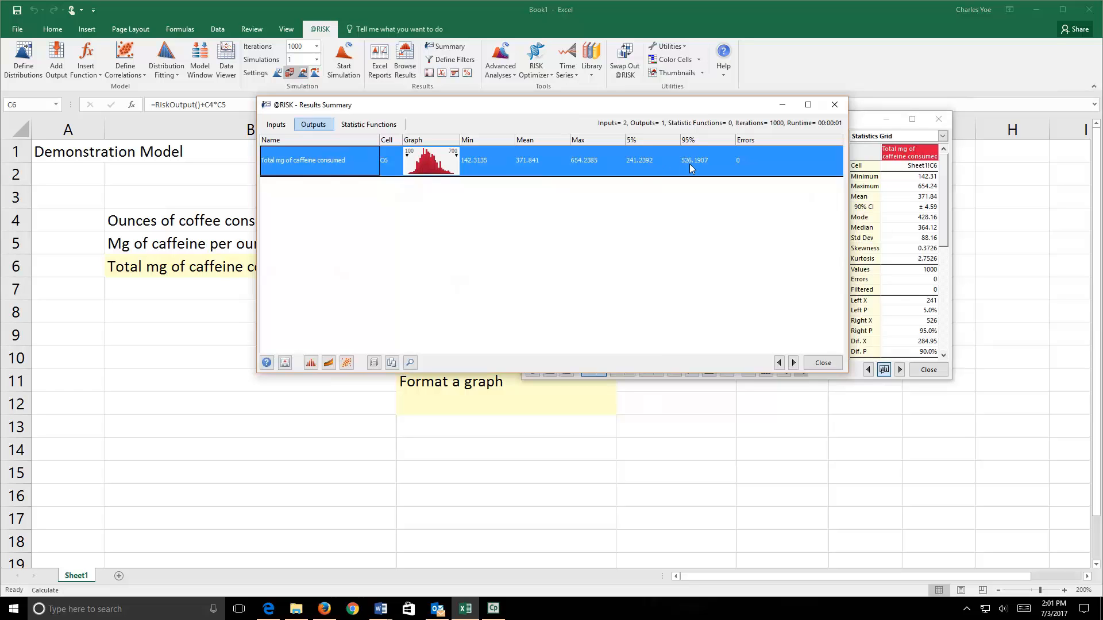
mouse_move(278, 131)
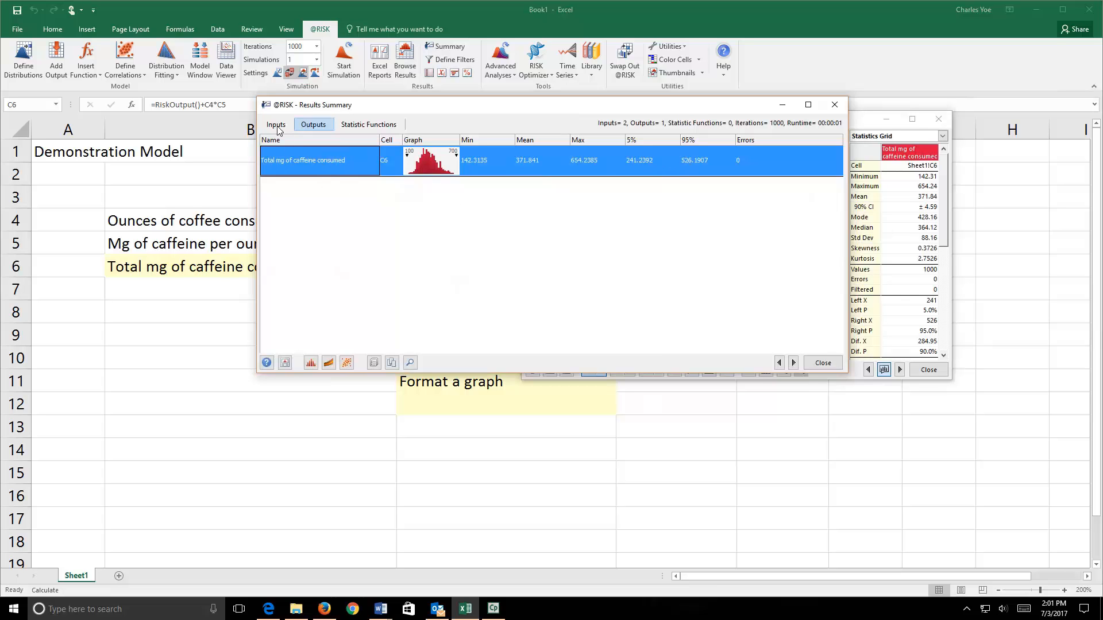
Show the Results Summary Inputs list for ounces of coffee per day and mg per ounce
click(275, 124)
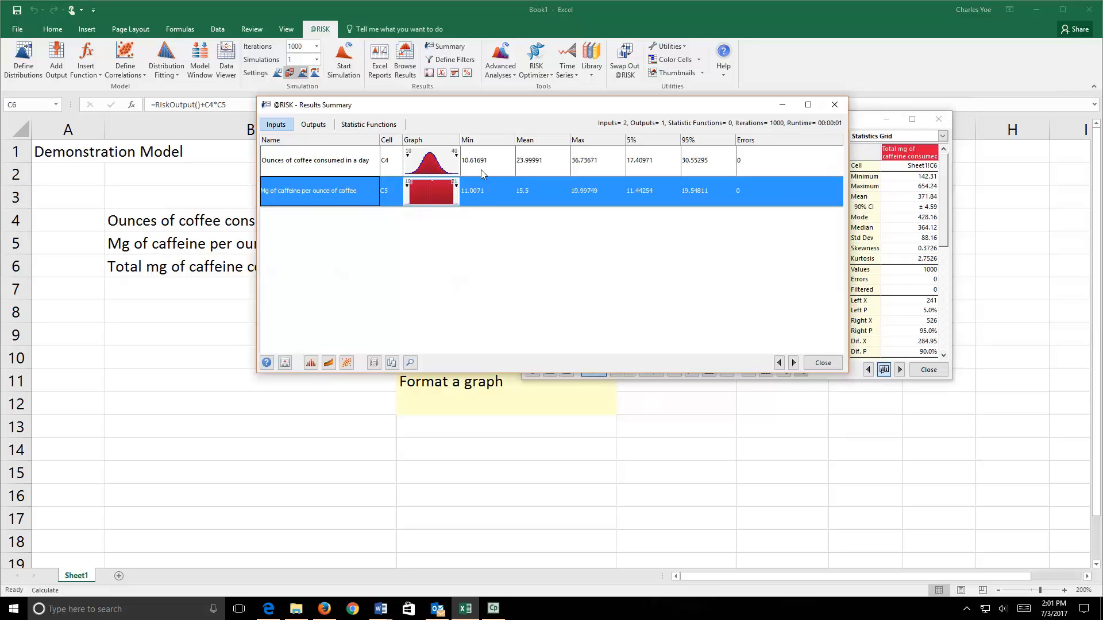
mouse_move(483, 174)
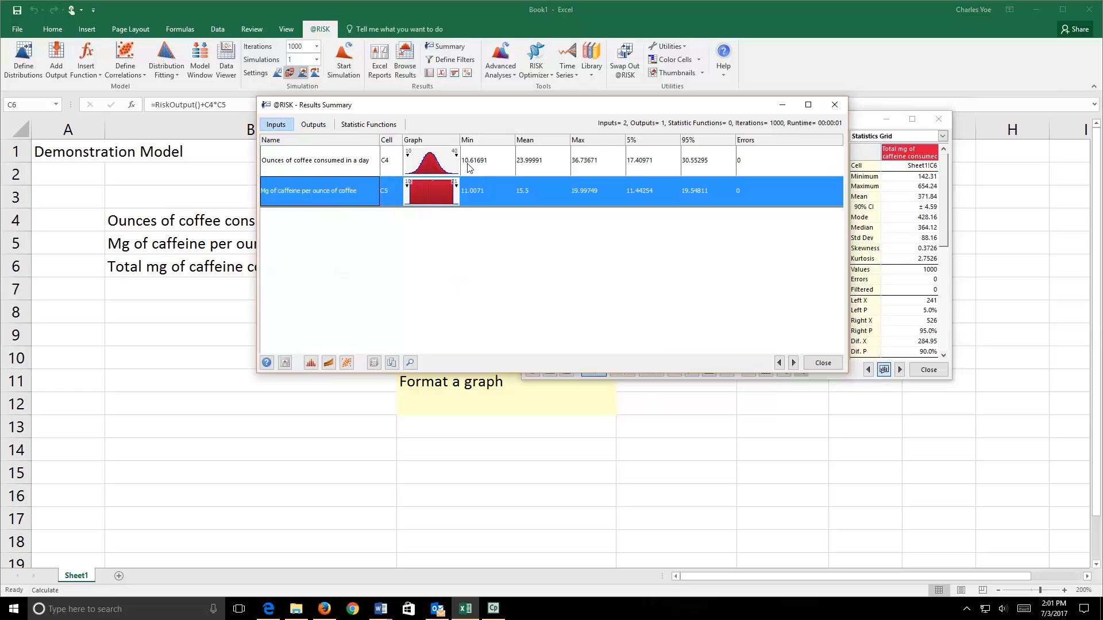
mouse_move(559, 174)
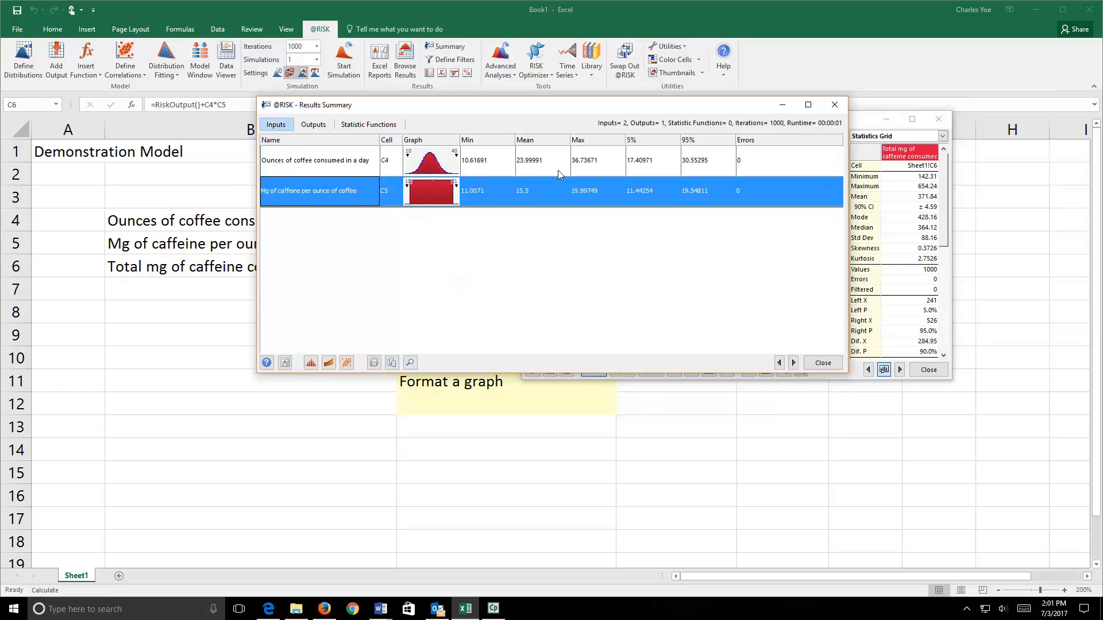
mouse_move(584, 168)
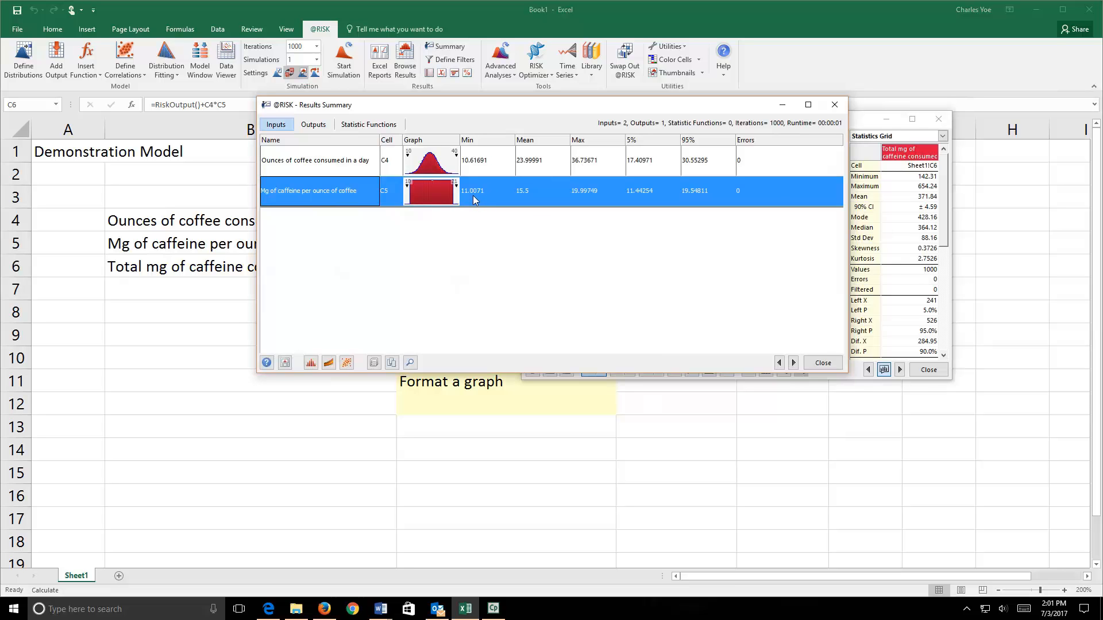
mouse_move(580, 199)
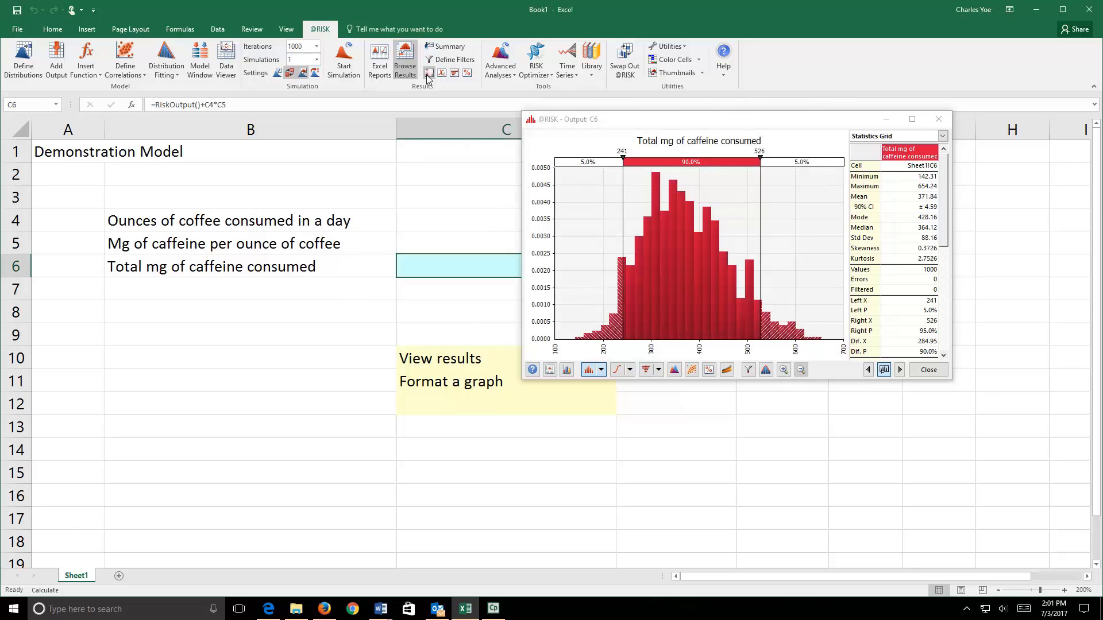
mouse_move(429, 76)
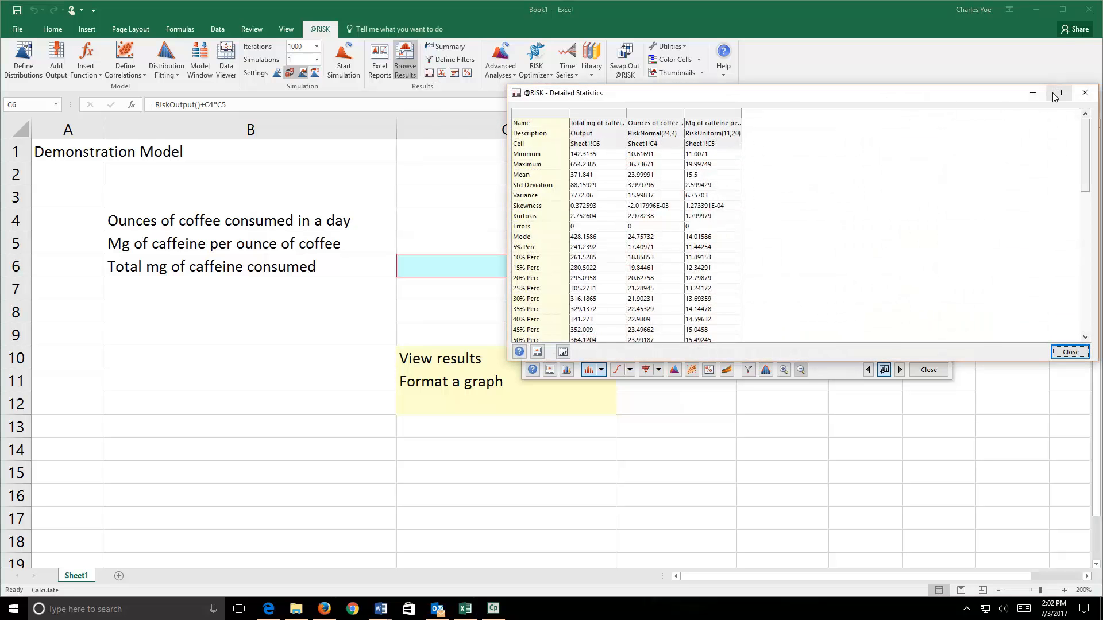
mouse_move(1057, 95)
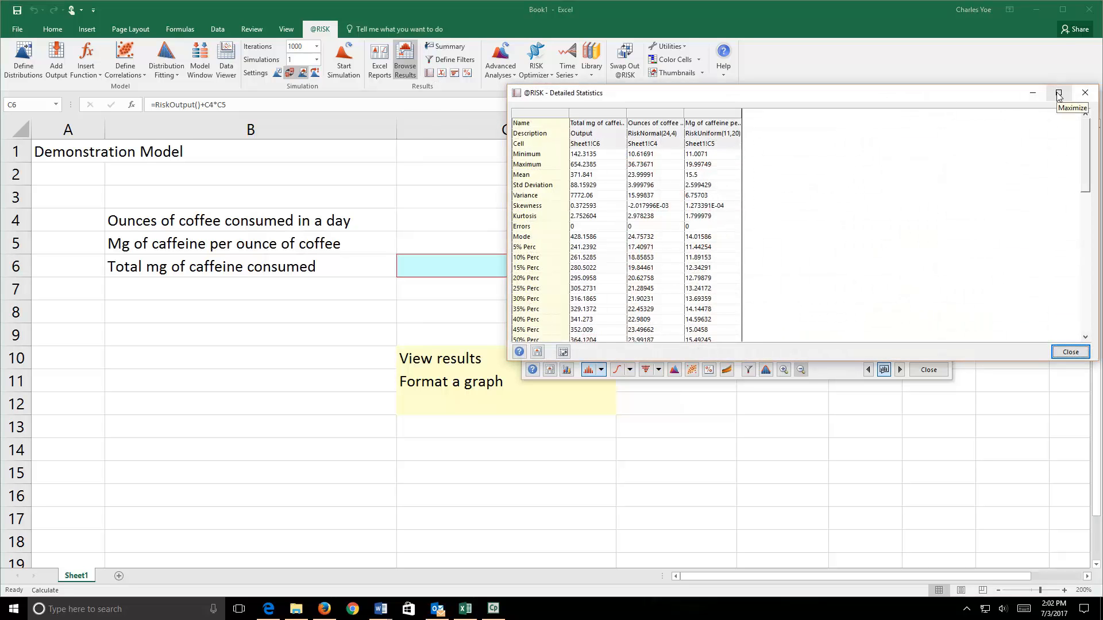
Maximize the Detailed Statistics window to reveal all percentiles, filter and target rows
click(1059, 92)
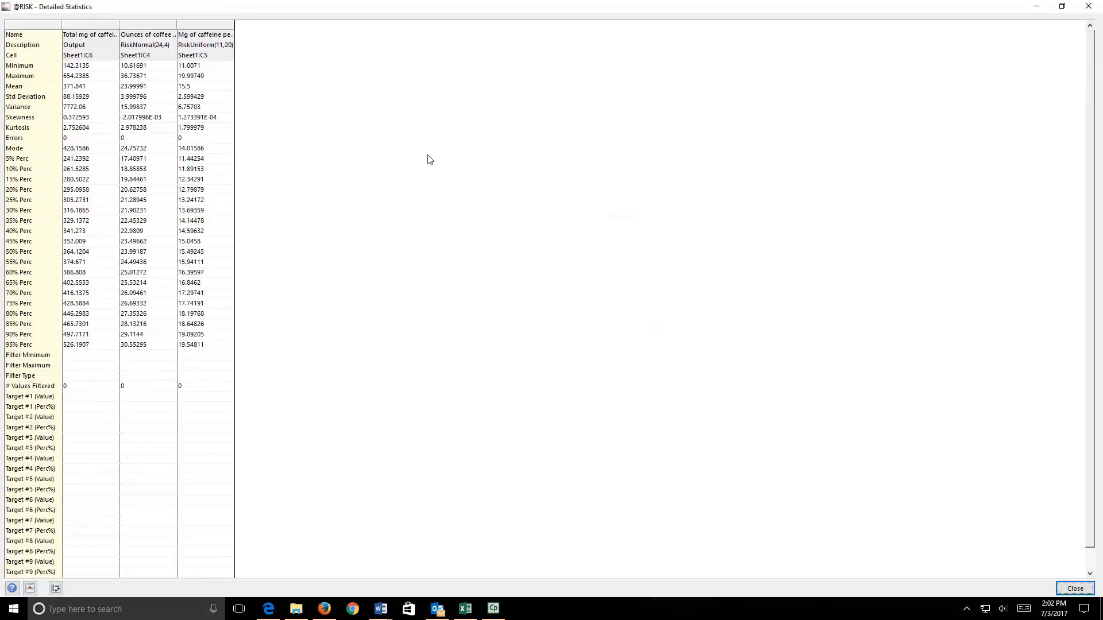
mouse_move(20, 61)
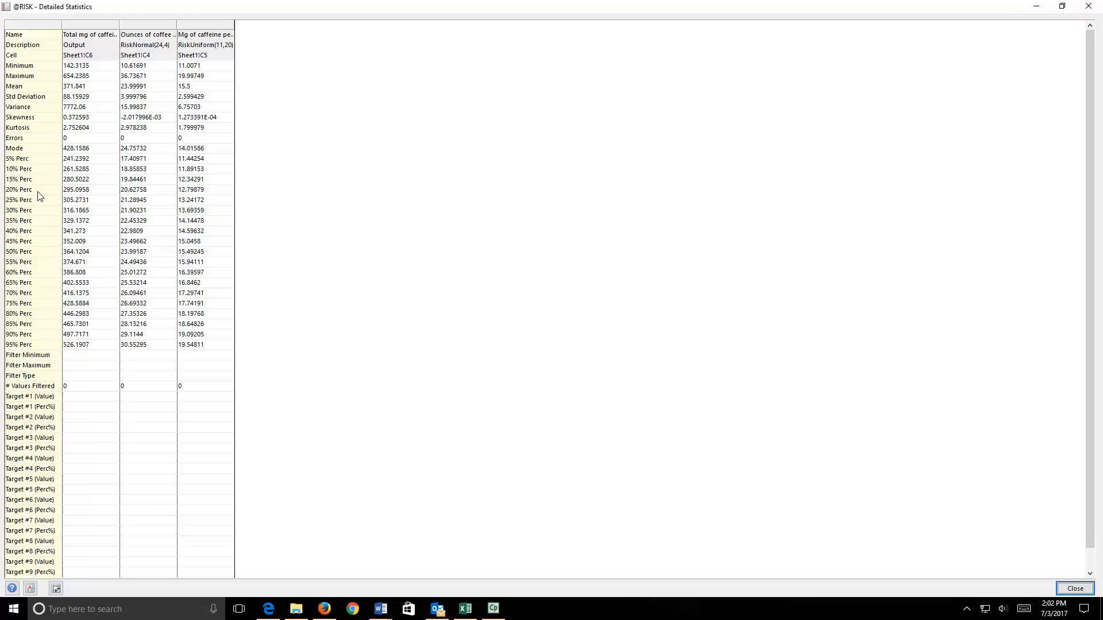
mouse_move(33, 293)
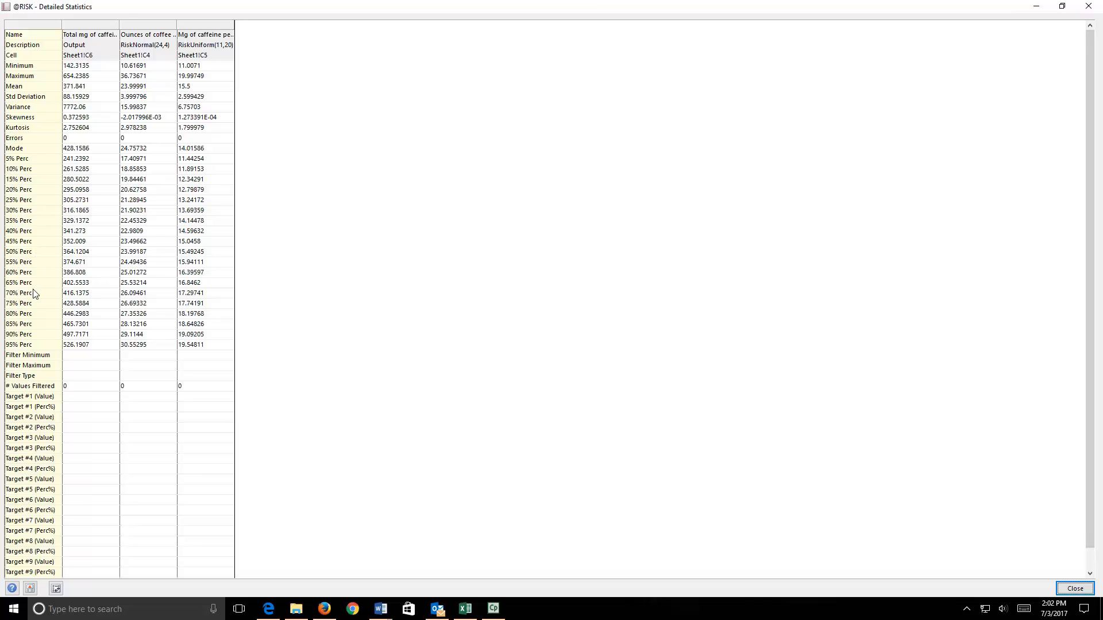
mouse_move(92, 89)
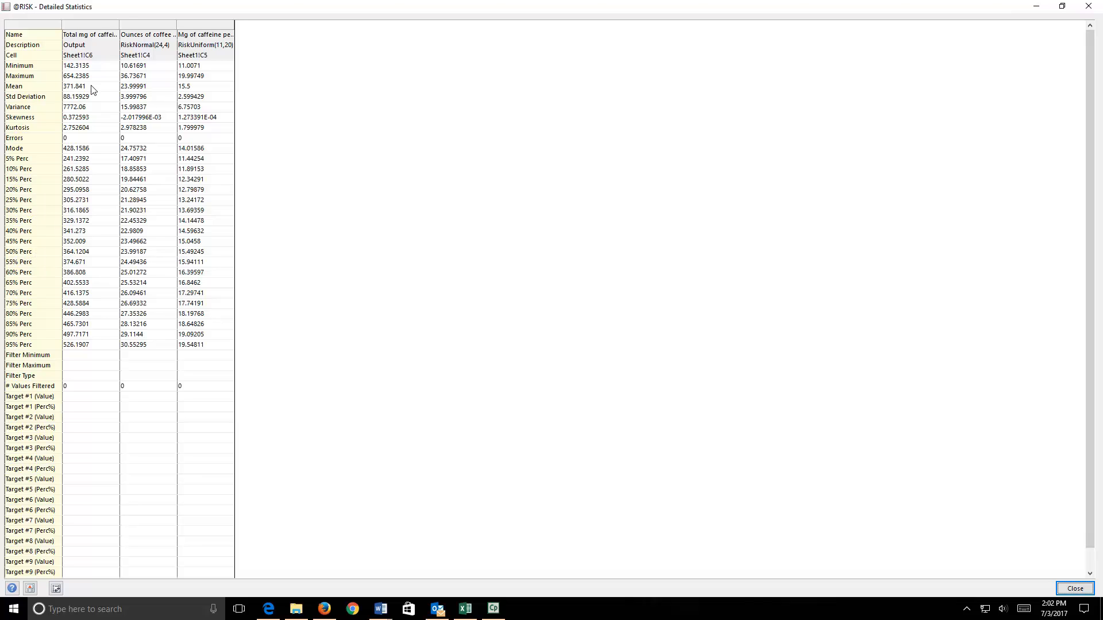
mouse_move(117, 42)
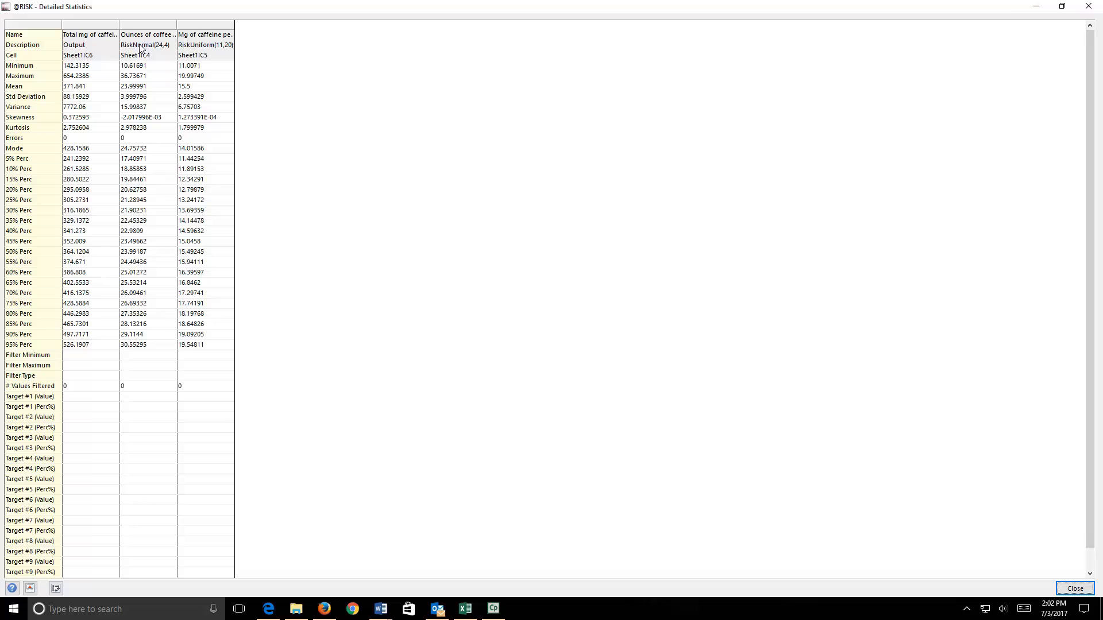
mouse_move(217, 53)
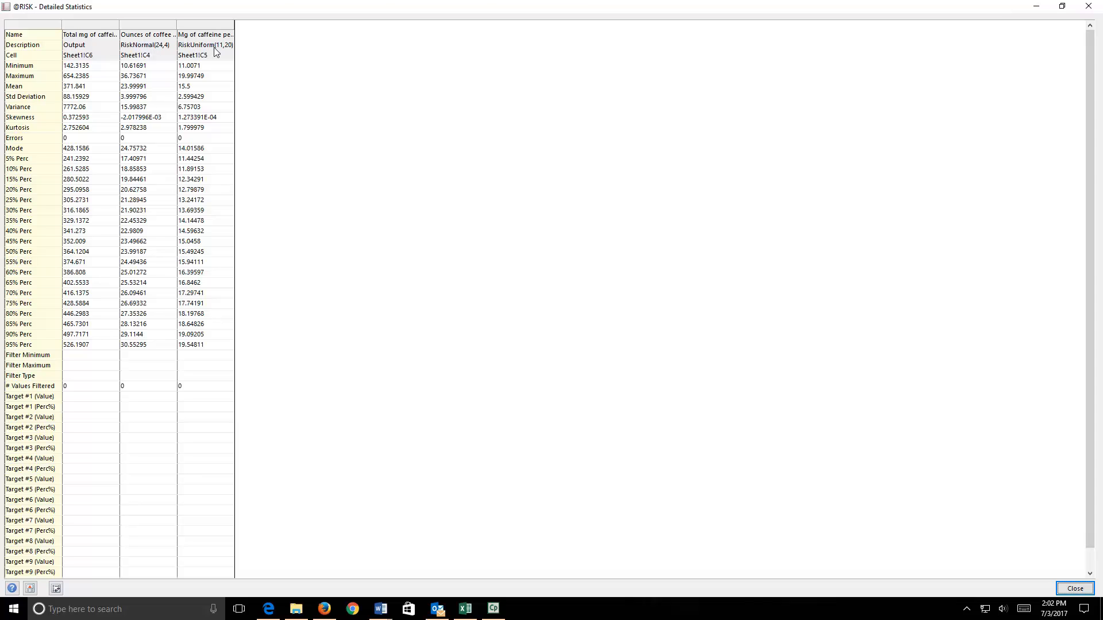
mouse_move(219, 51)
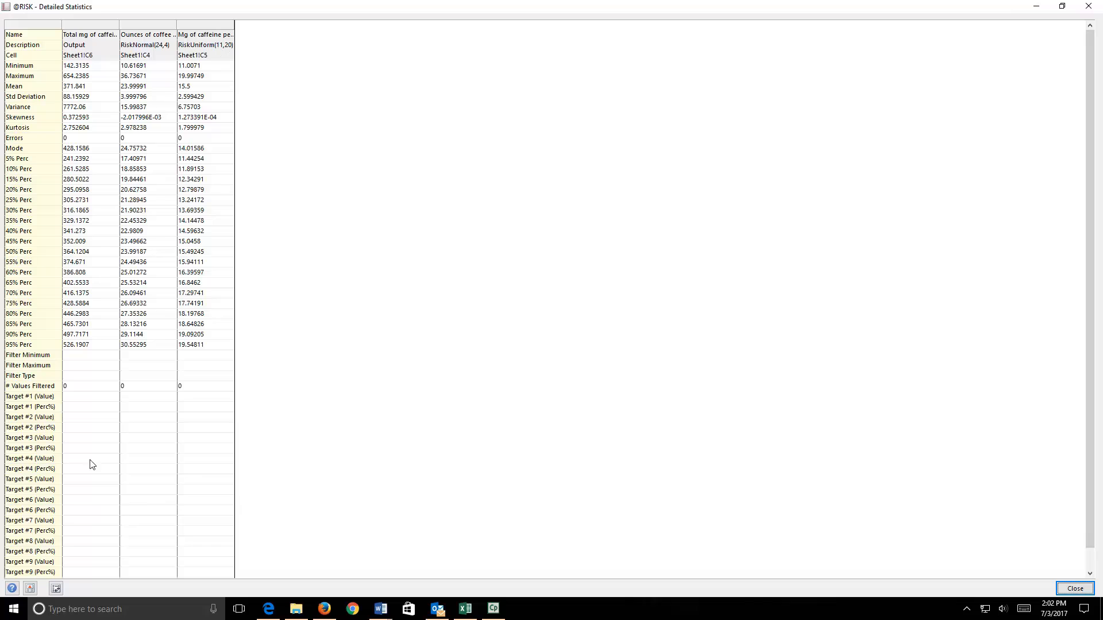
Enter a Target #1 value of 400 mg for total caffeine, returning a 64.5% percentile
click(89, 396)
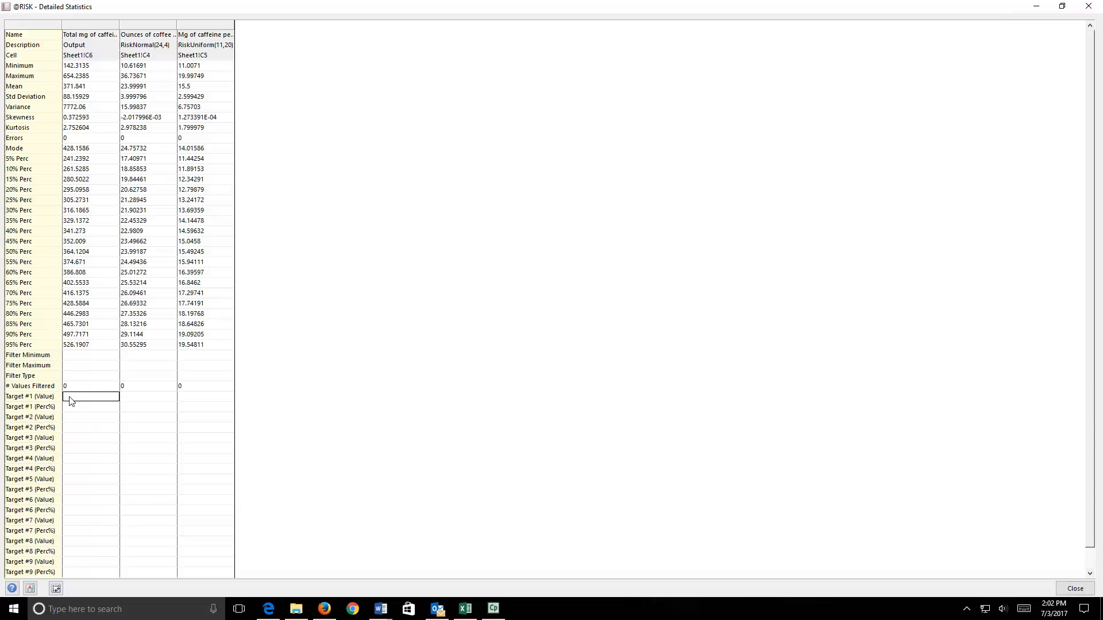
mouse_move(315, 472)
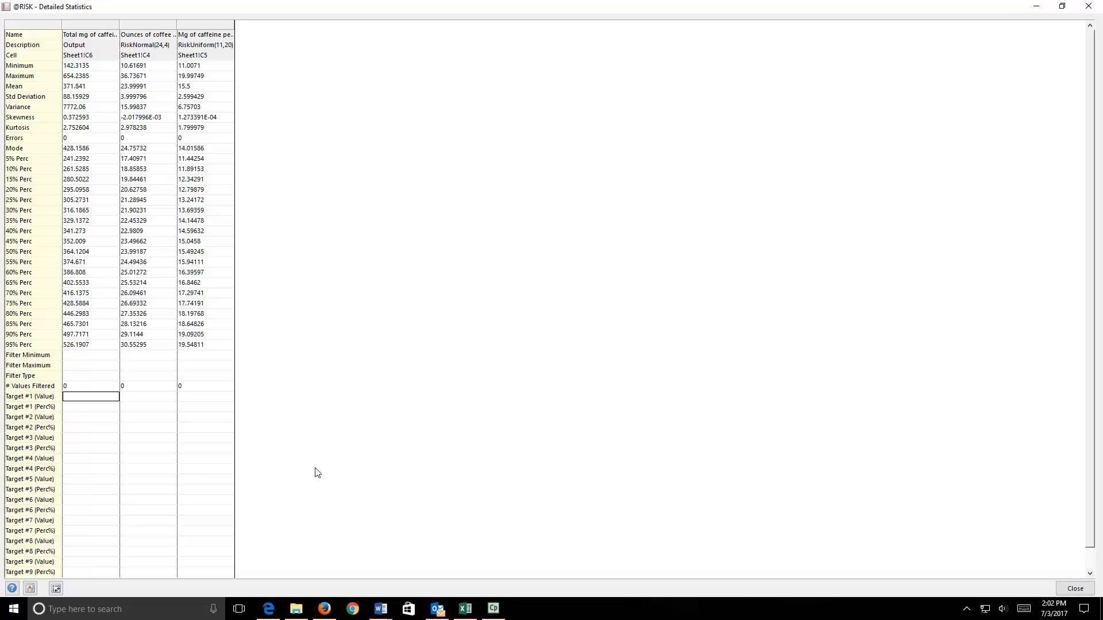
text(400)
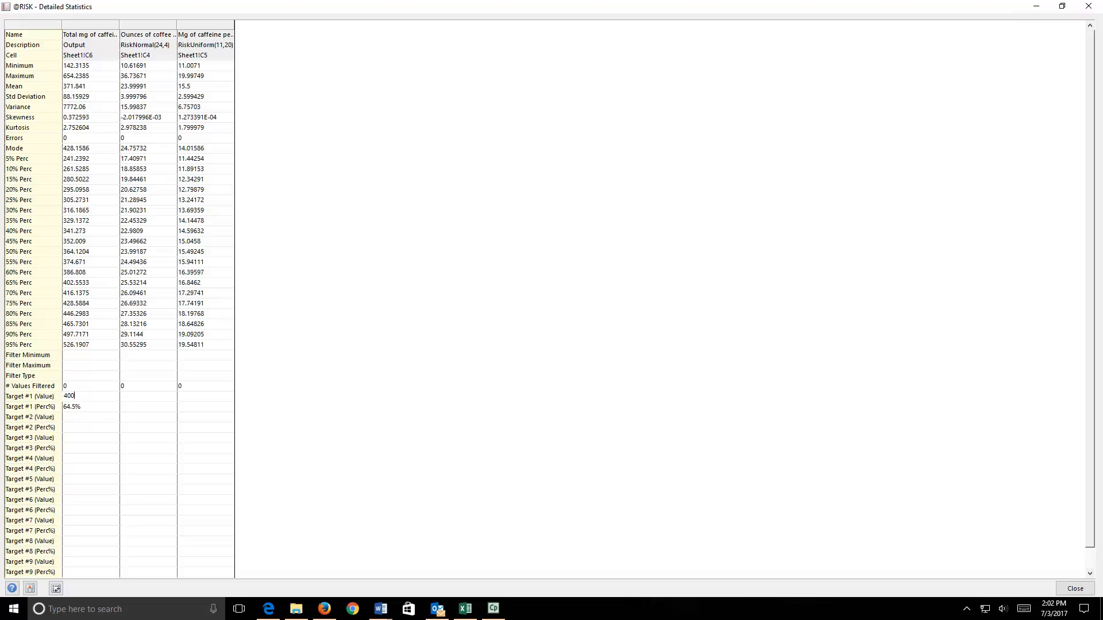
mouse_move(77, 411)
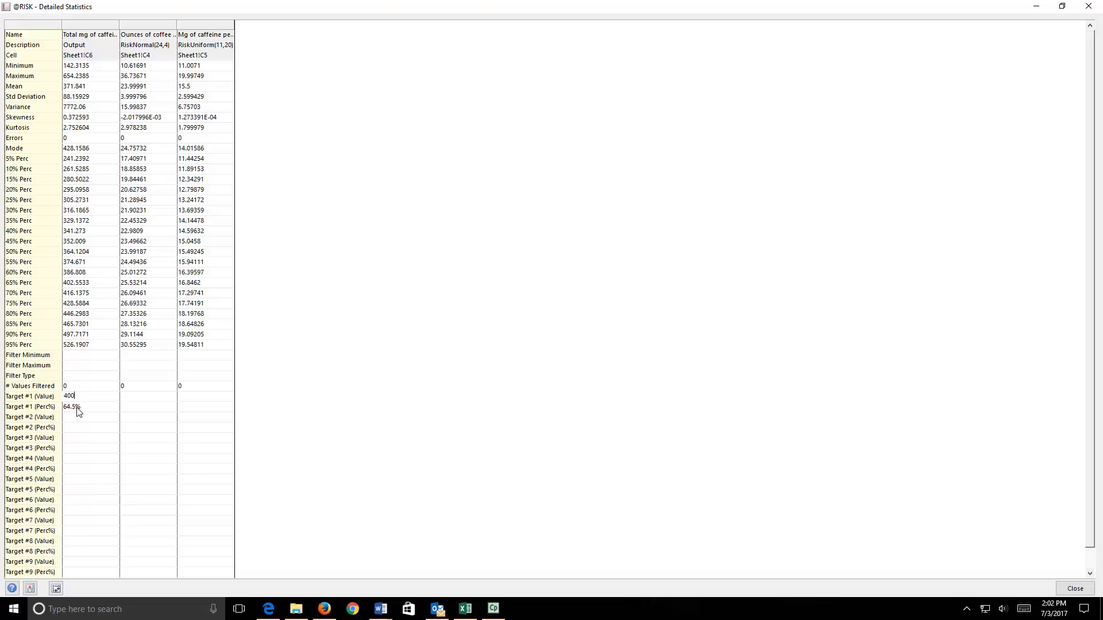
mouse_move(71, 414)
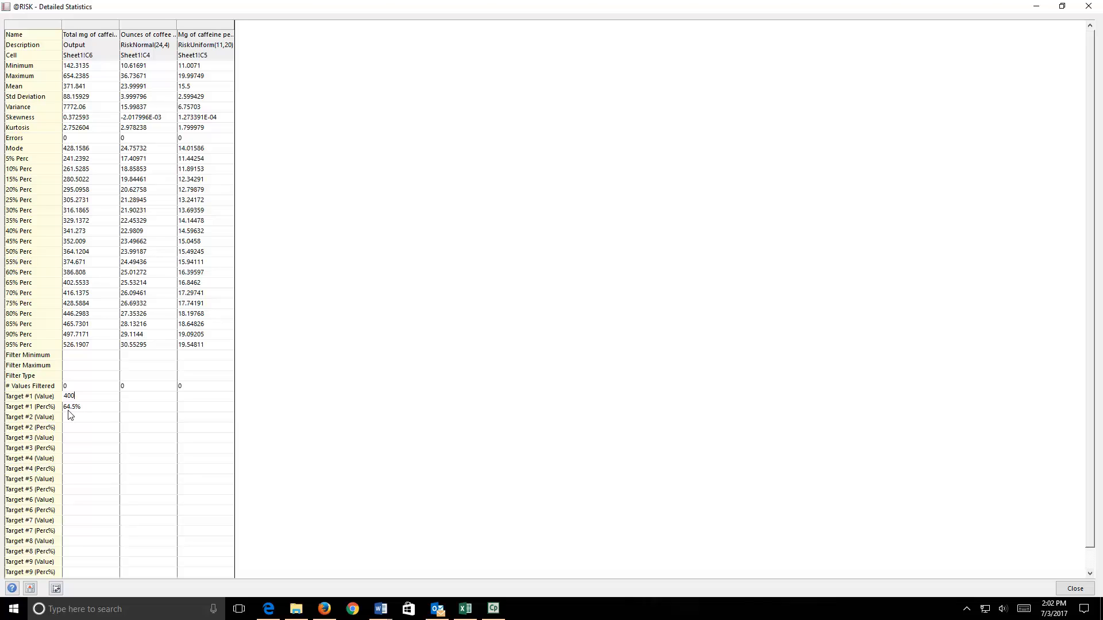
mouse_move(79, 414)
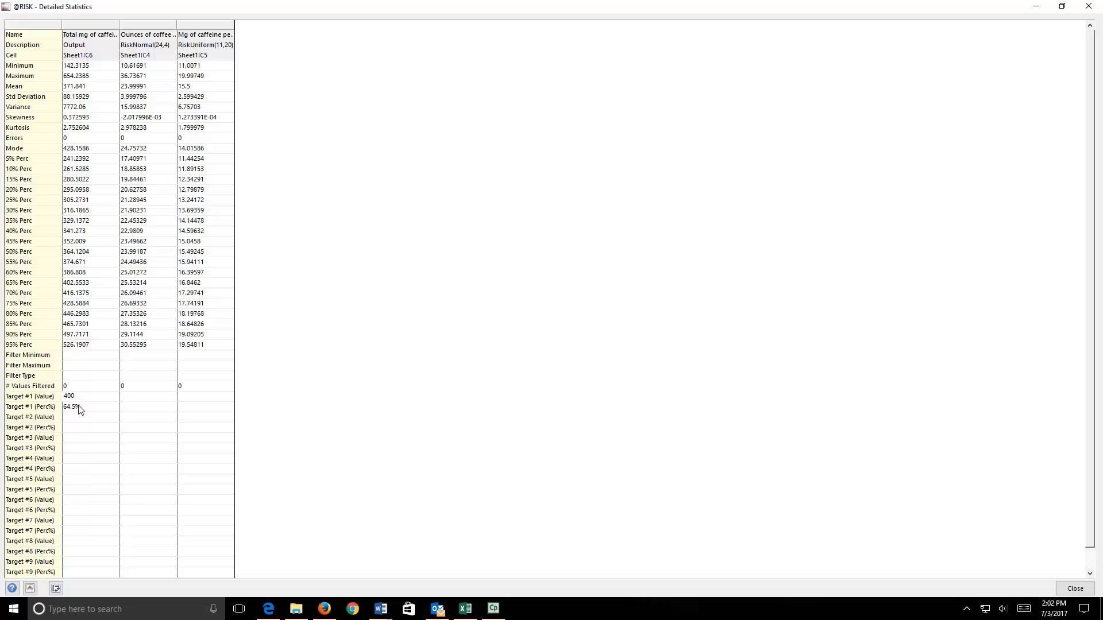
mouse_move(80, 393)
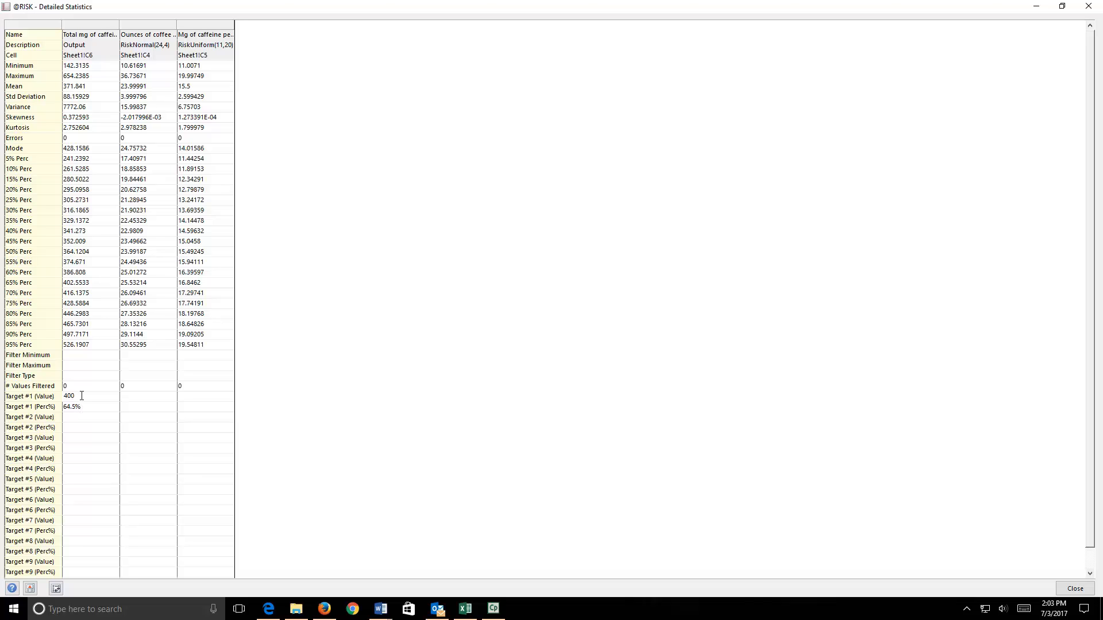
mouse_move(76, 408)
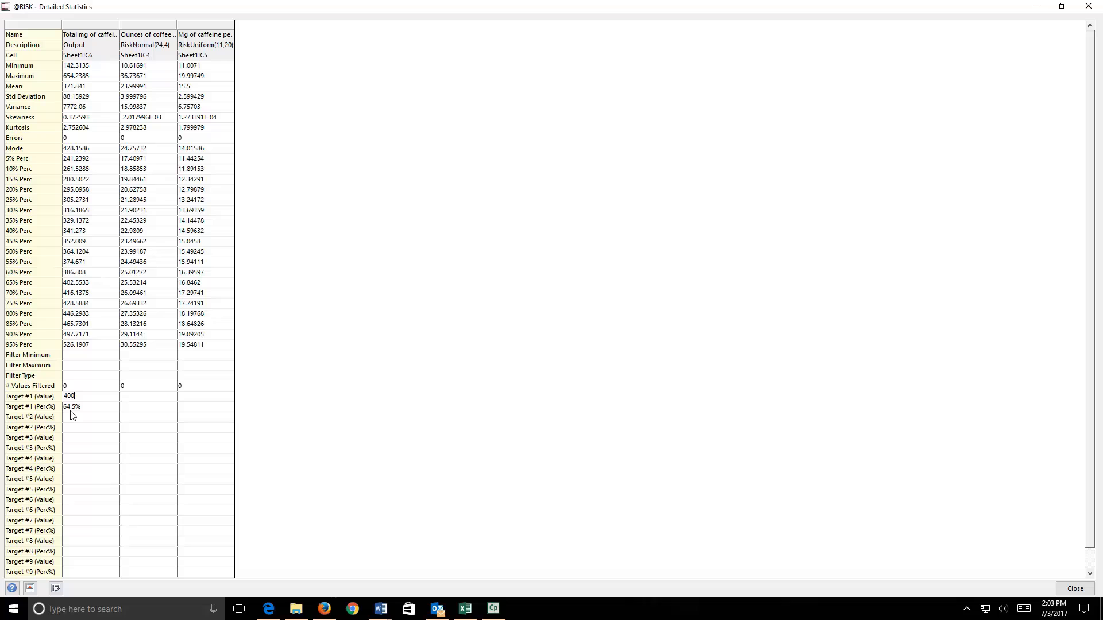
mouse_move(83, 416)
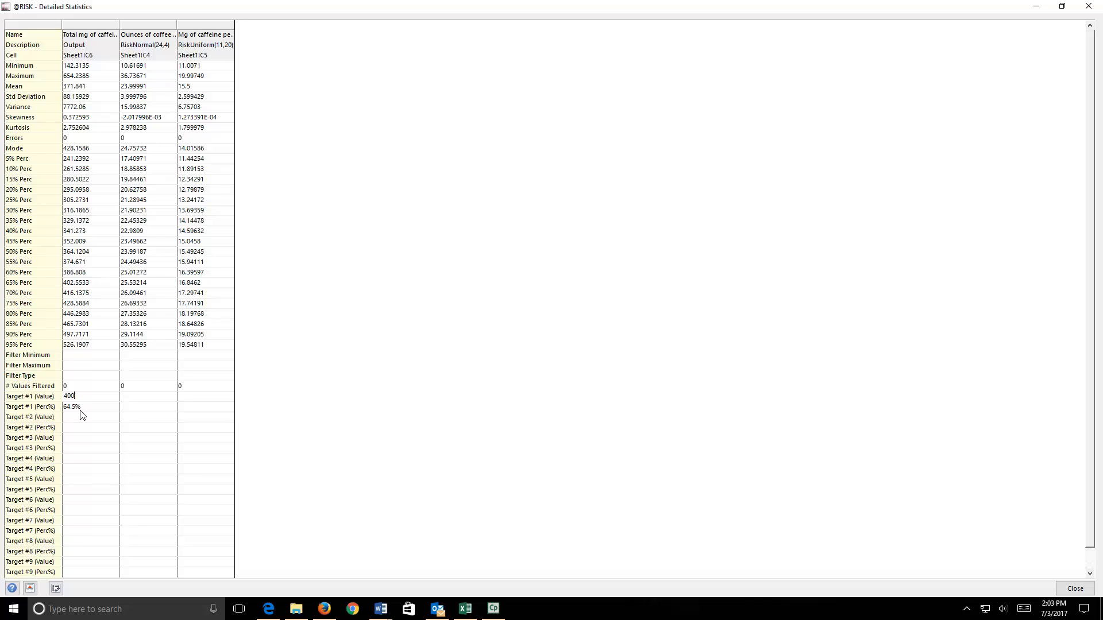
mouse_move(67, 431)
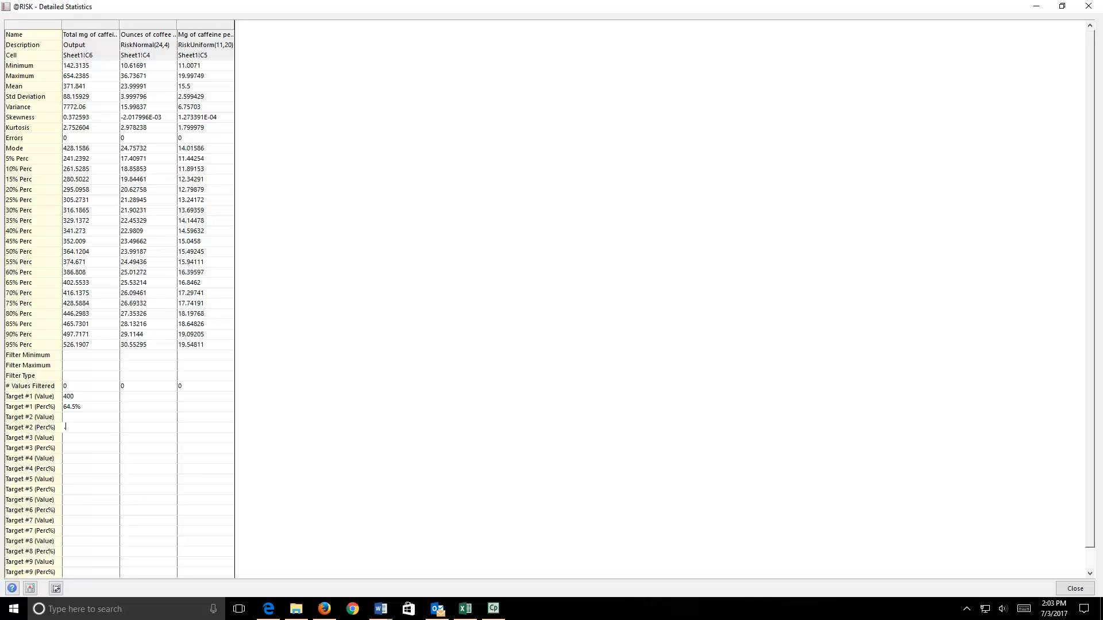
Enter a 95% Target #2 percentile giving about 591.4 mg, then close Detailed Statistics
text(198.706955157178)
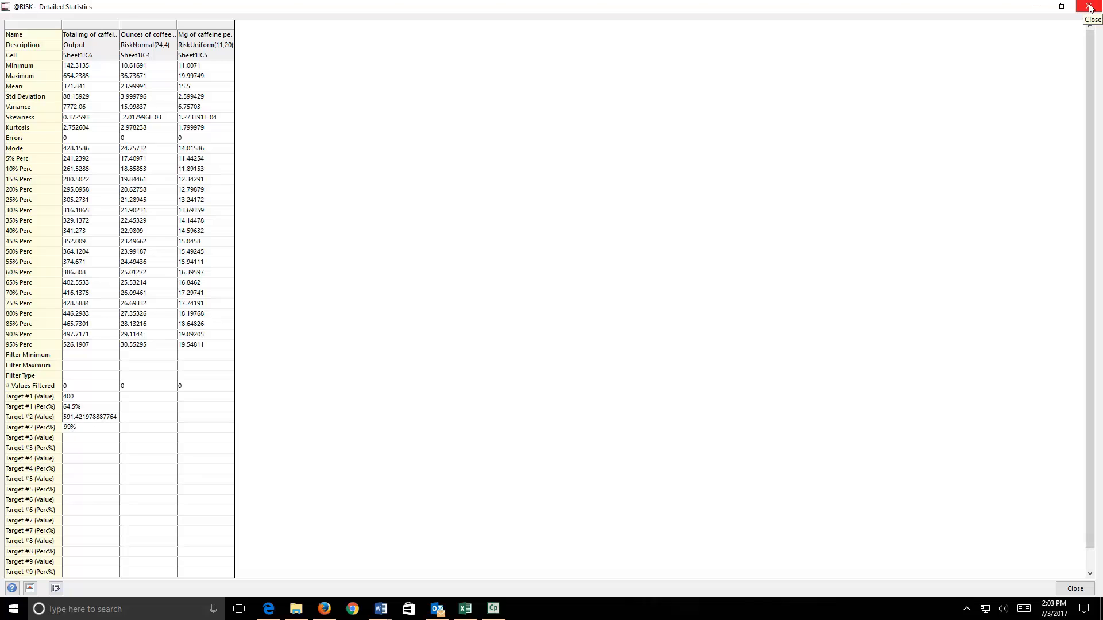
click(1093, 7)
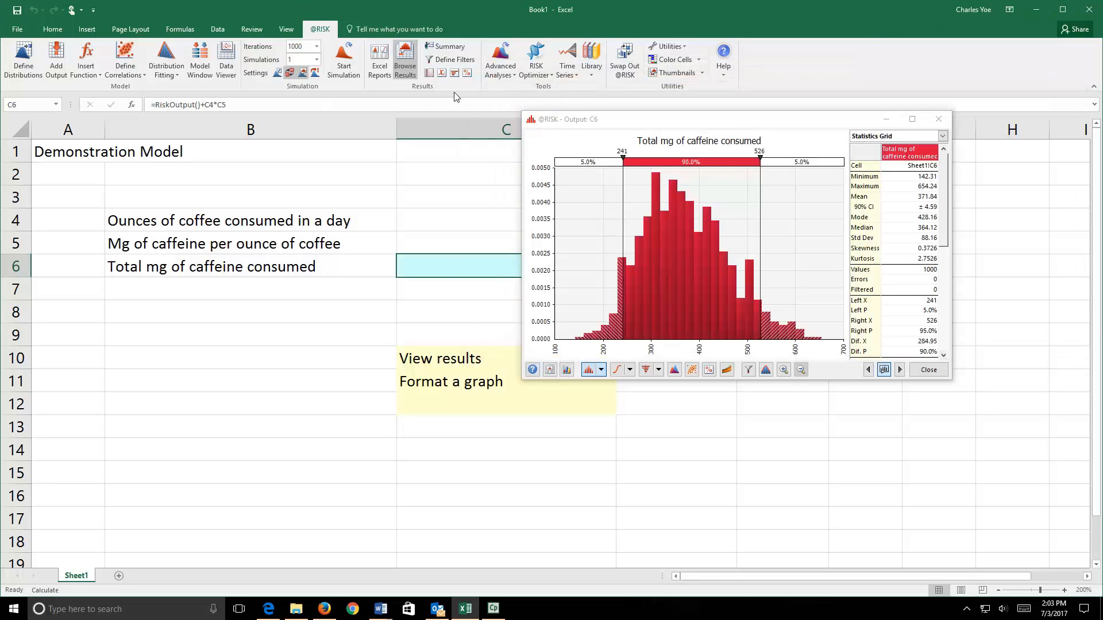
mouse_move(441, 73)
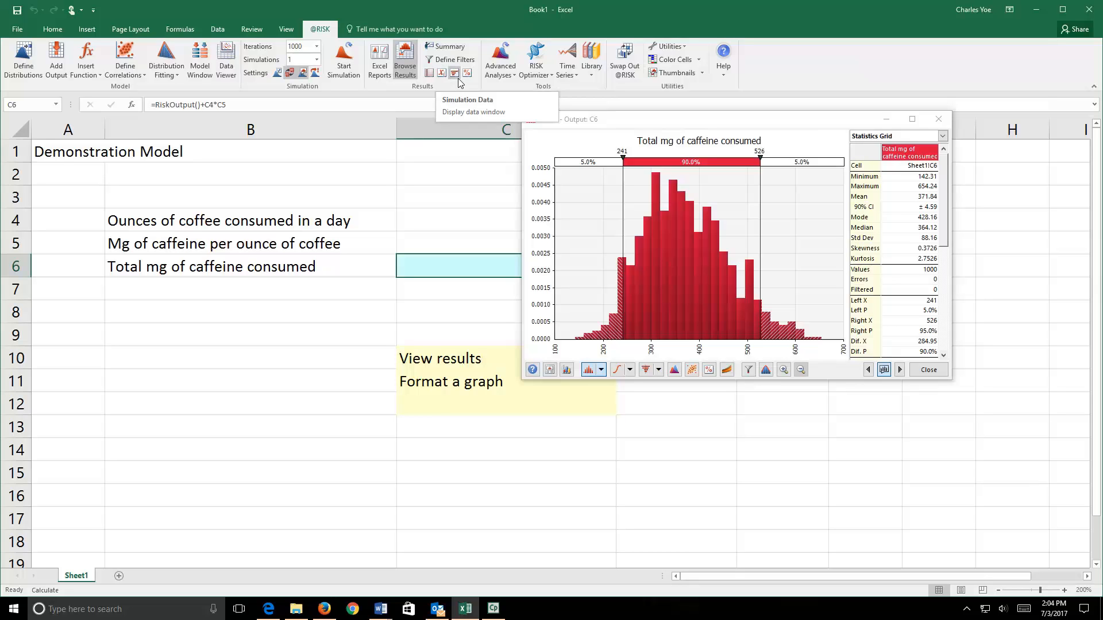
mouse_move(829, 123)
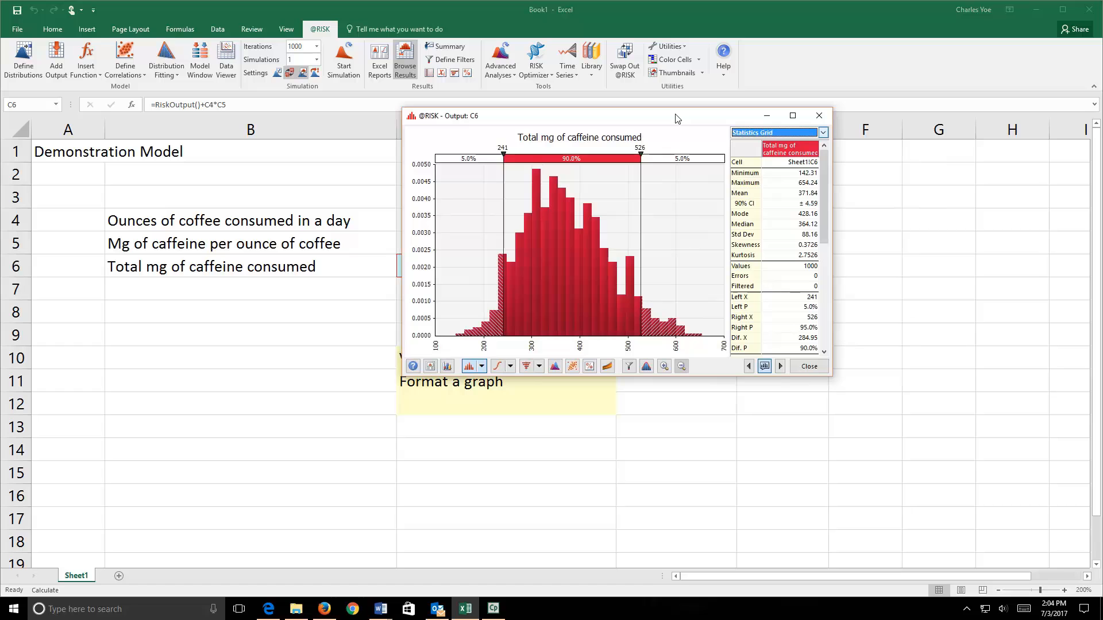
mouse_move(629, 216)
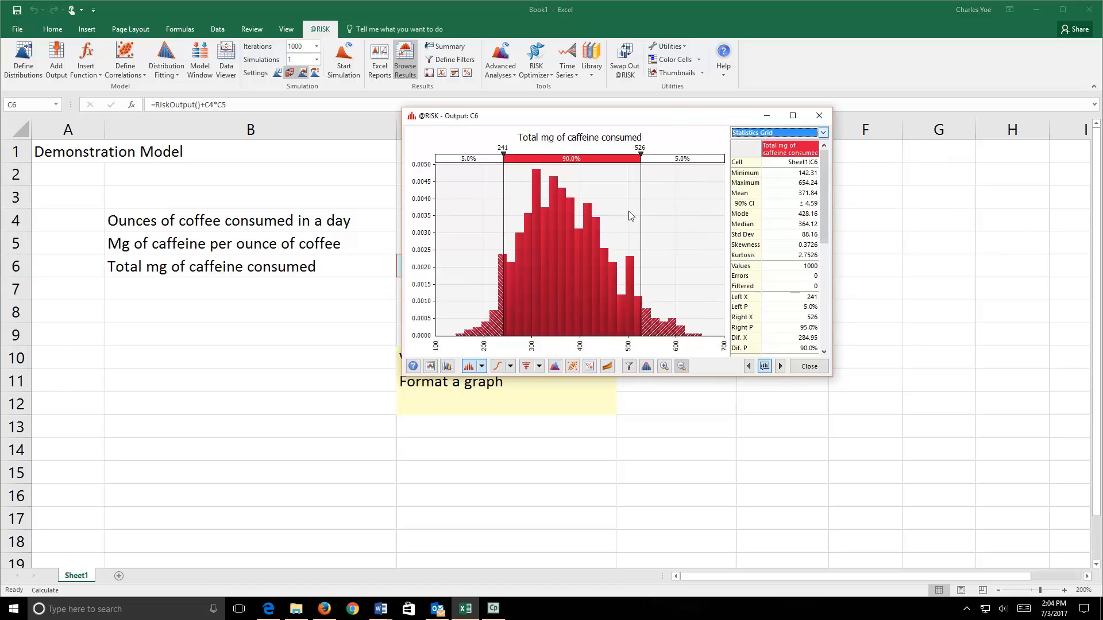
mouse_move(613, 214)
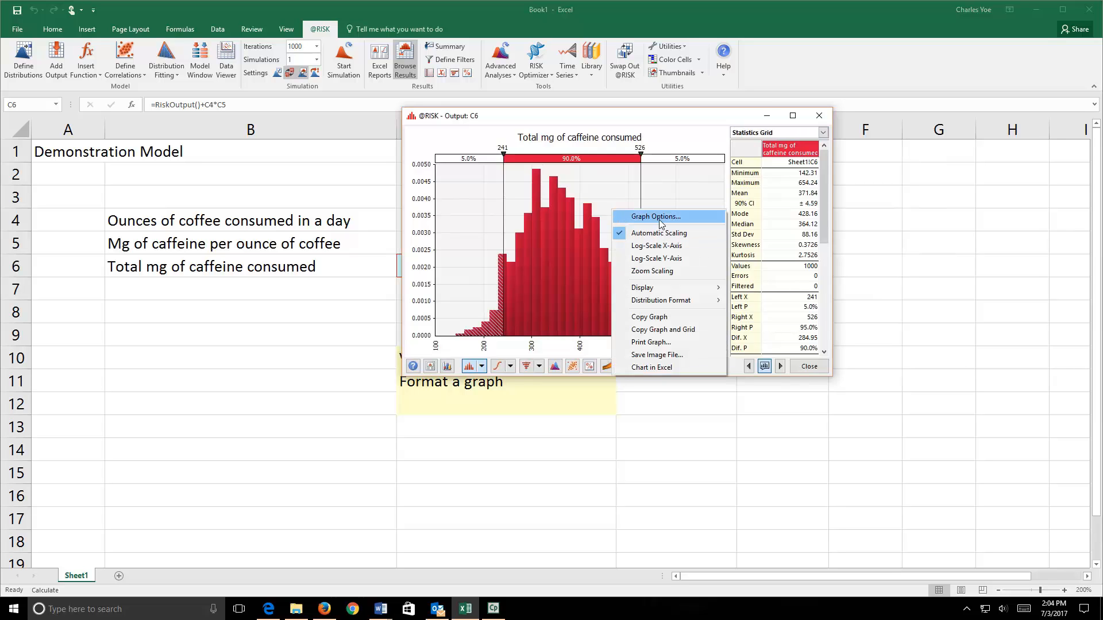
Set the output graph's distribution format to Cumulative Ascending in Graph Options
click(655, 216)
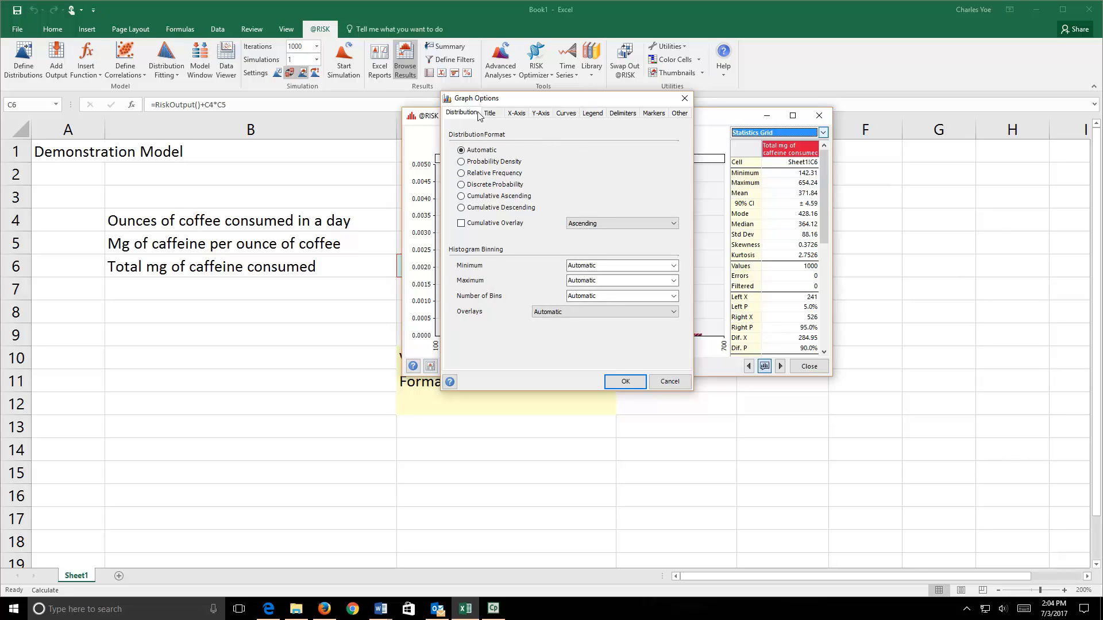
mouse_move(603, 102)
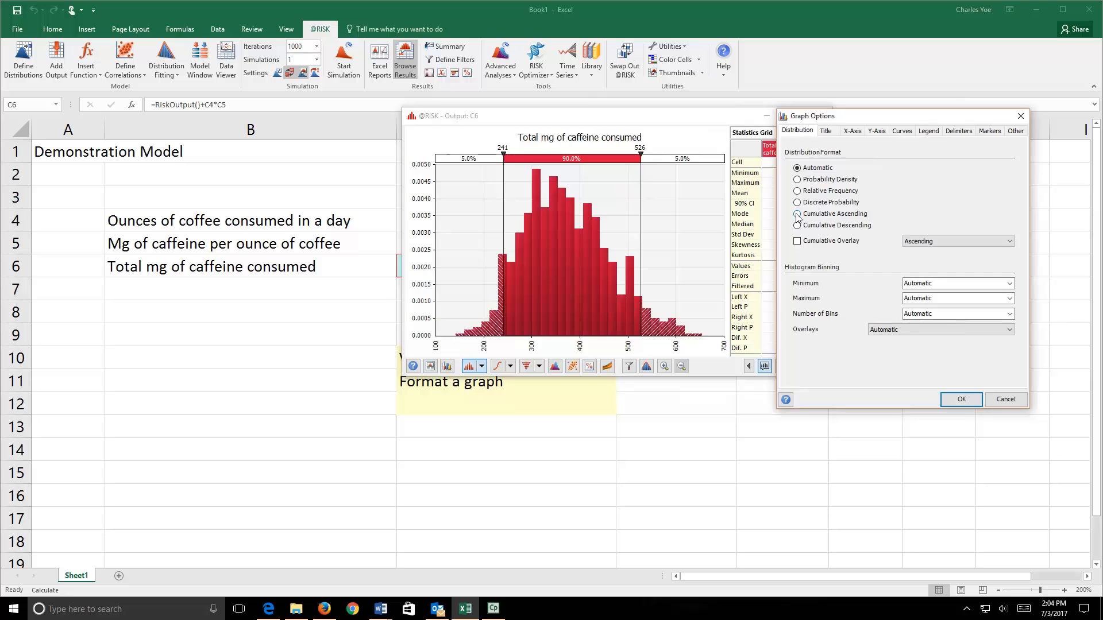
click(796, 214)
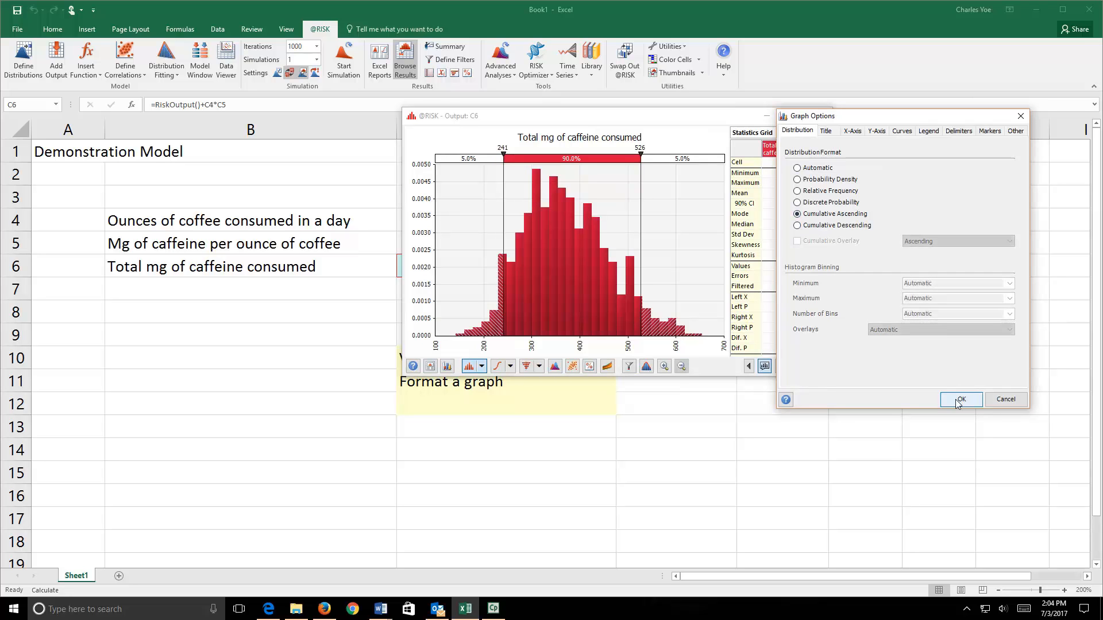
click(960, 399)
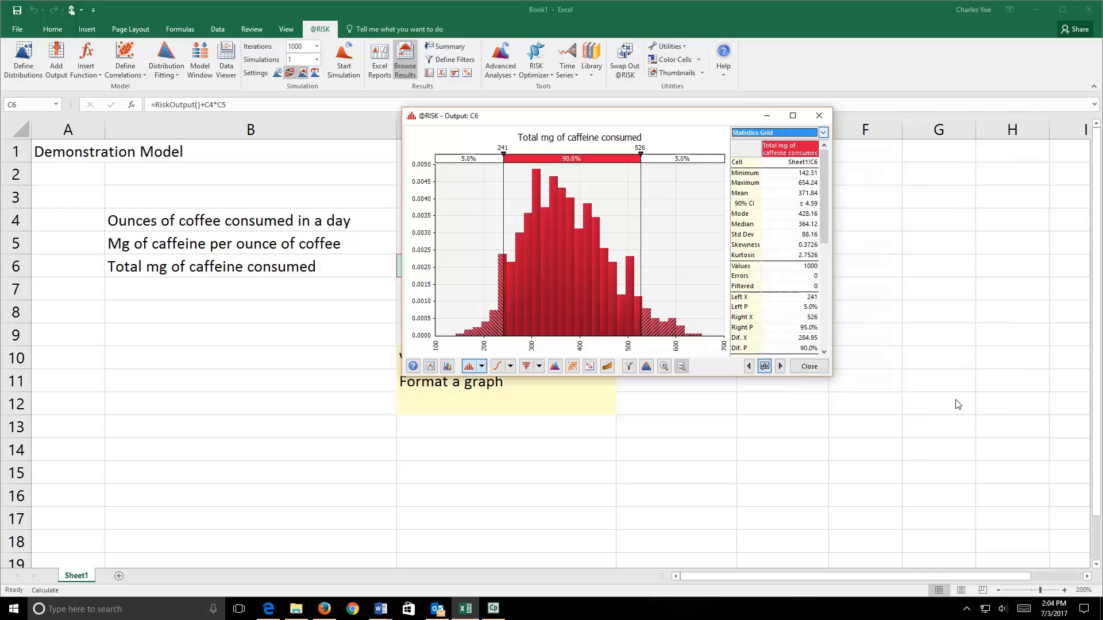
mouse_move(700, 255)
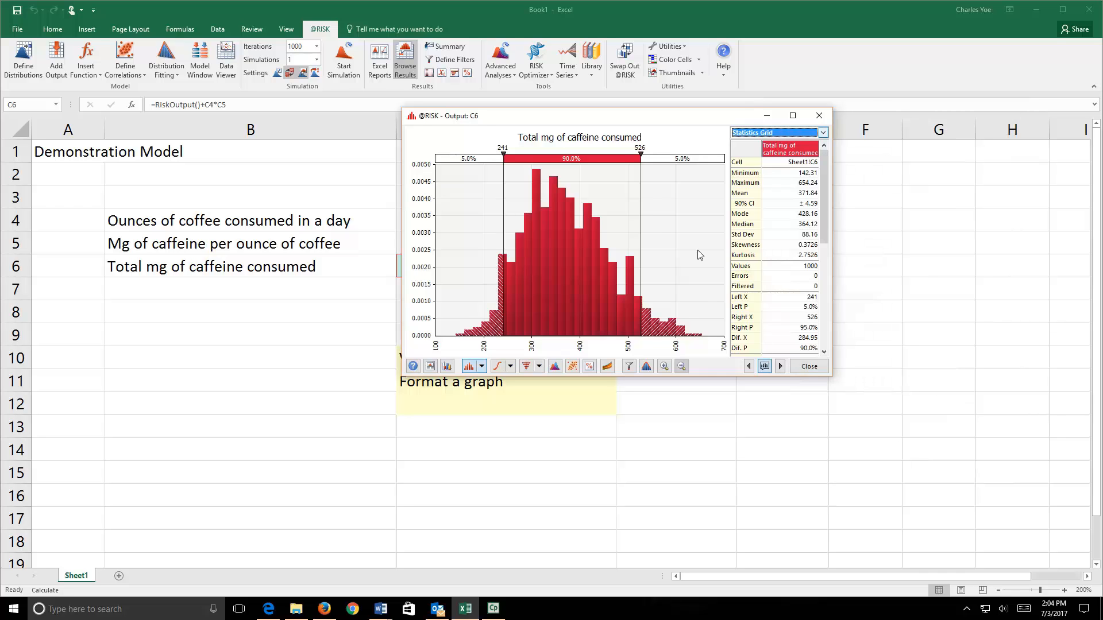
Set the graph's distribution format back to Automatic via the right-click Graph Options
click(469, 365)
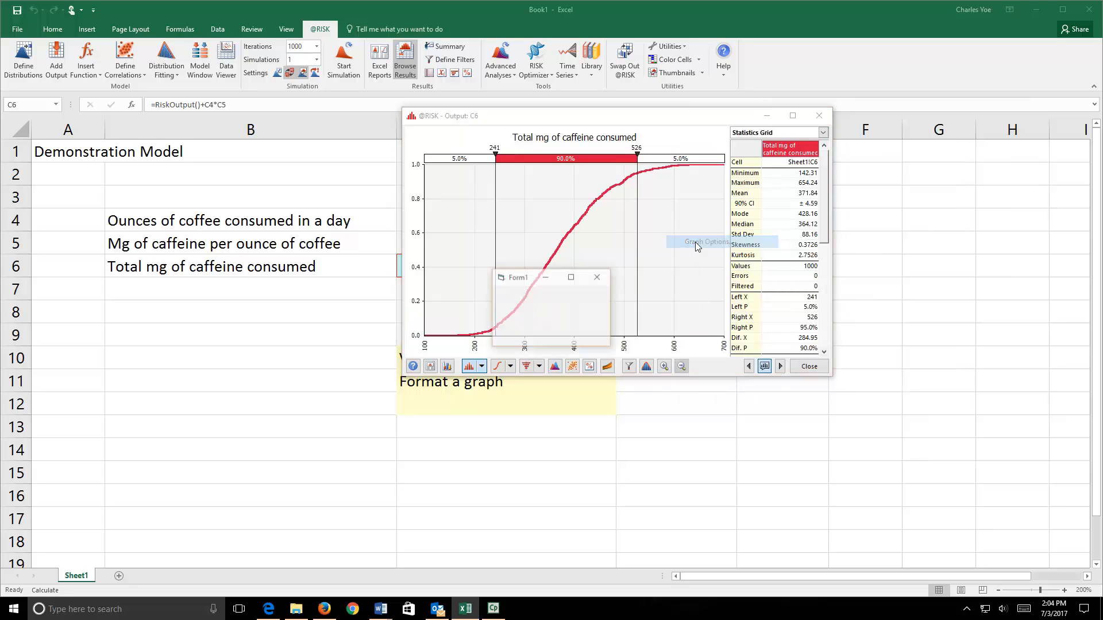
click(707, 241)
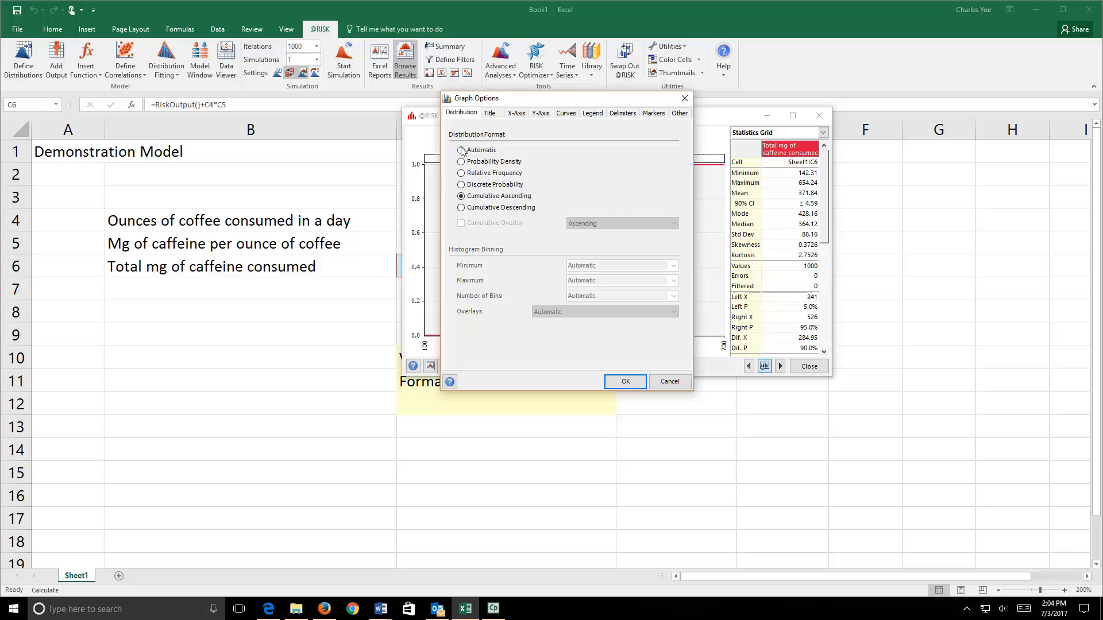
click(461, 149)
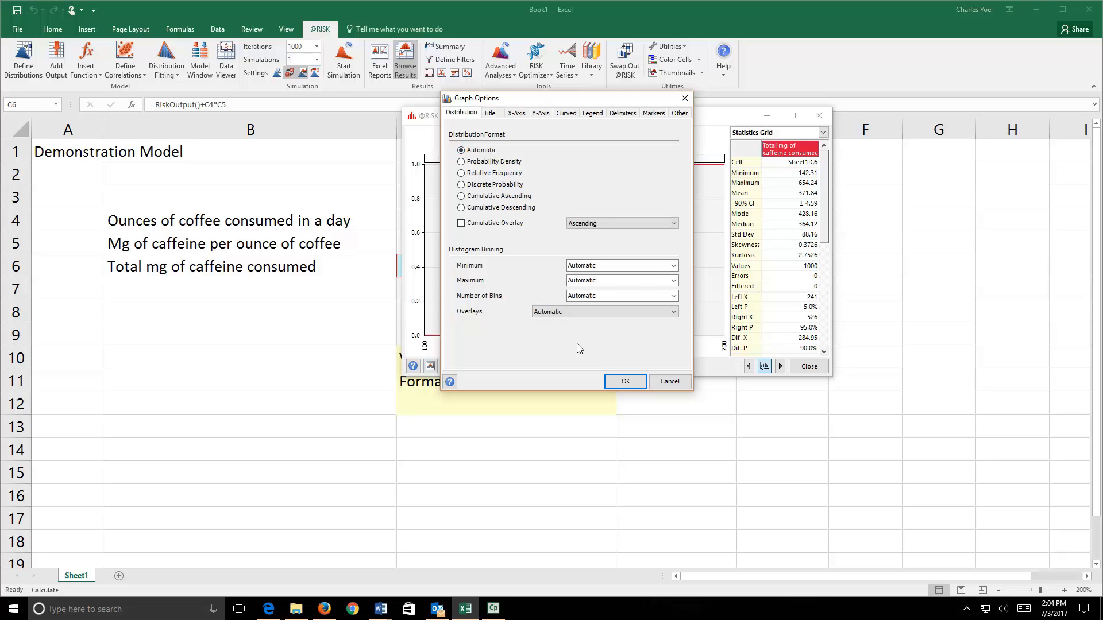
click(624, 382)
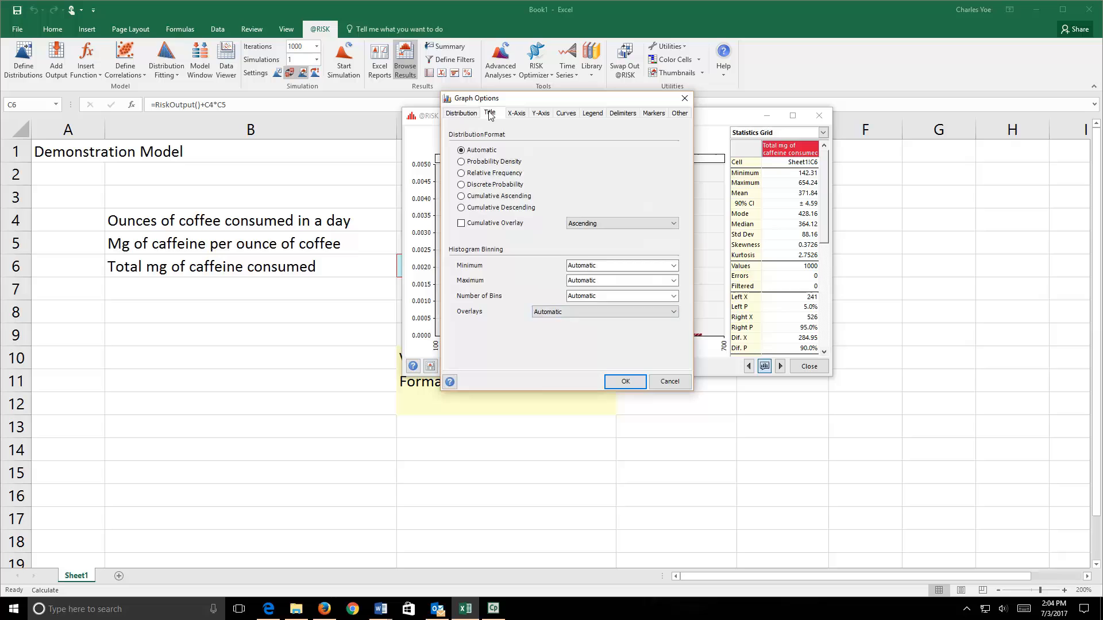
Replace the Automatic graph title with 'Demonstration' in the Title settings
click(489, 114)
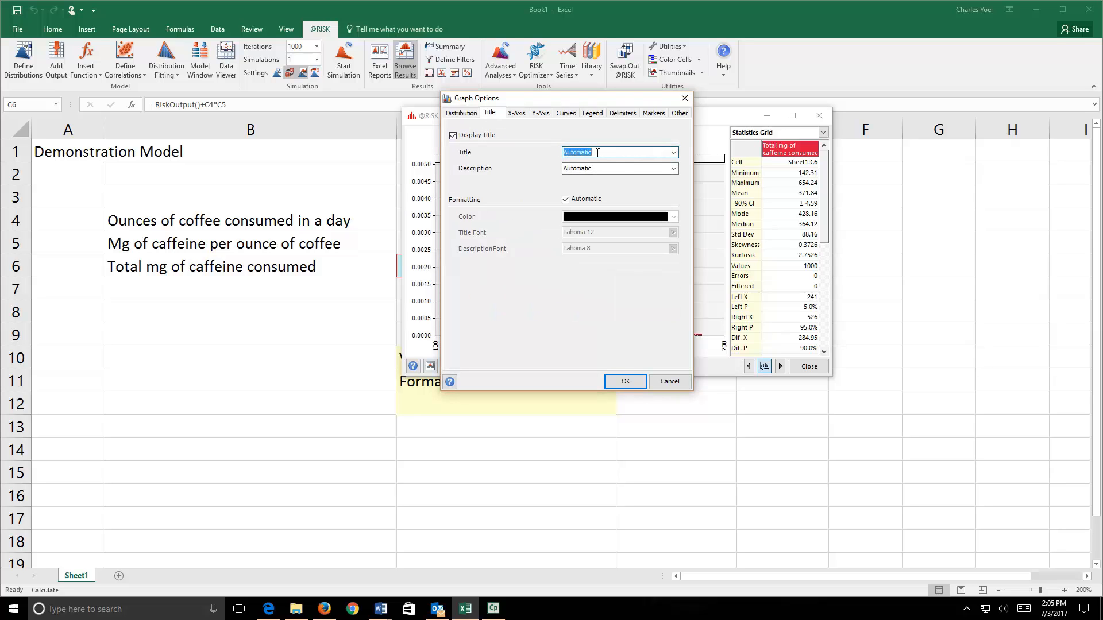
text(Demonst)
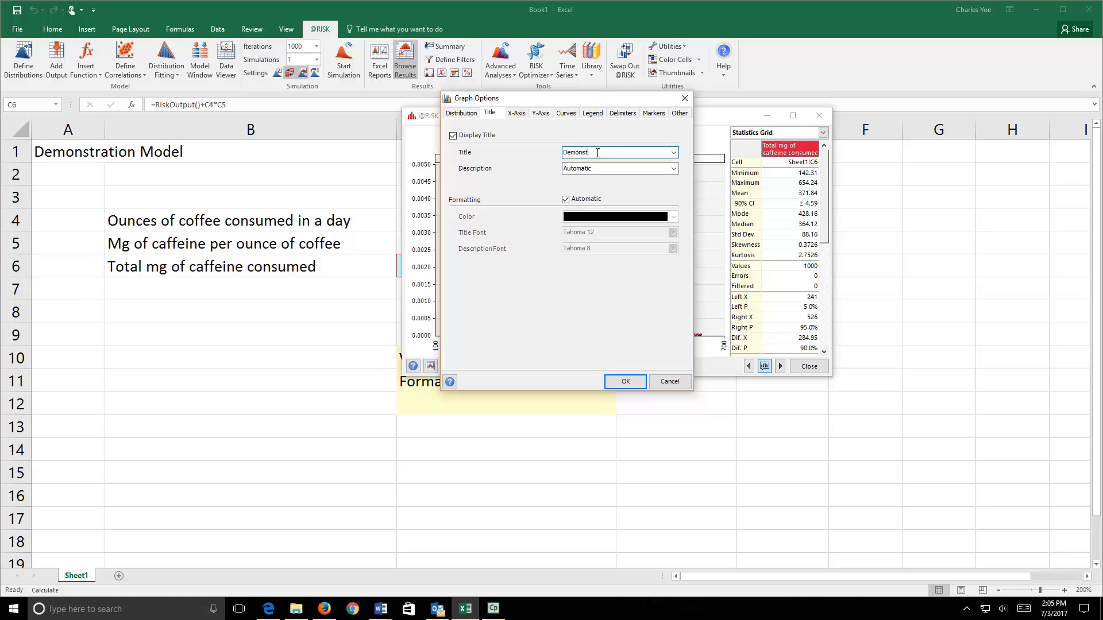
text(ration)
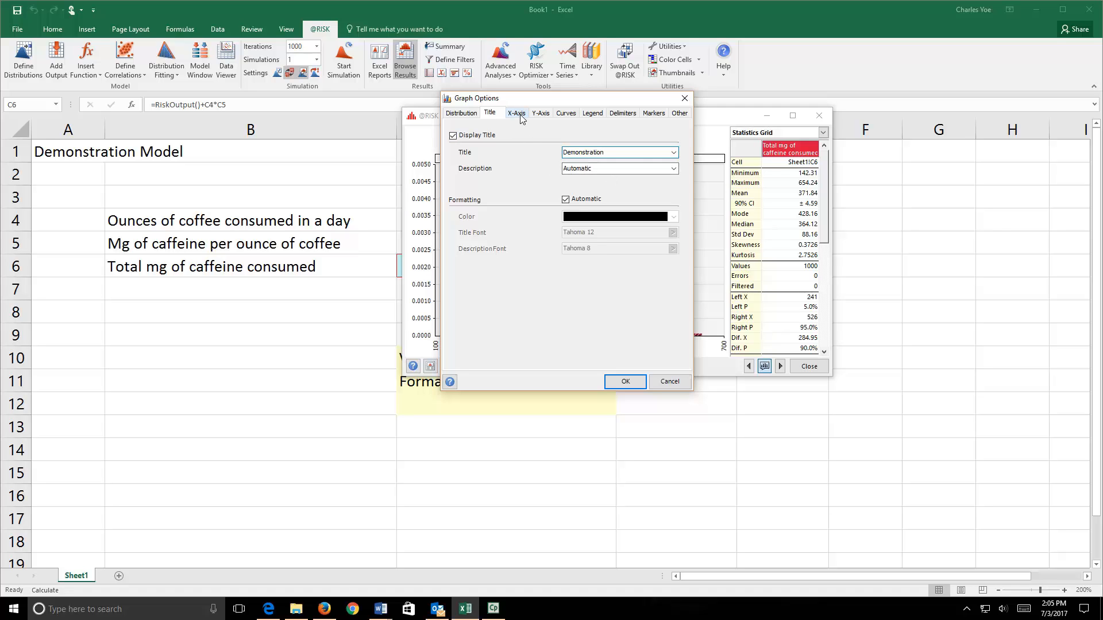
Set the x-axis title to 'mg caffeine'
click(516, 114)
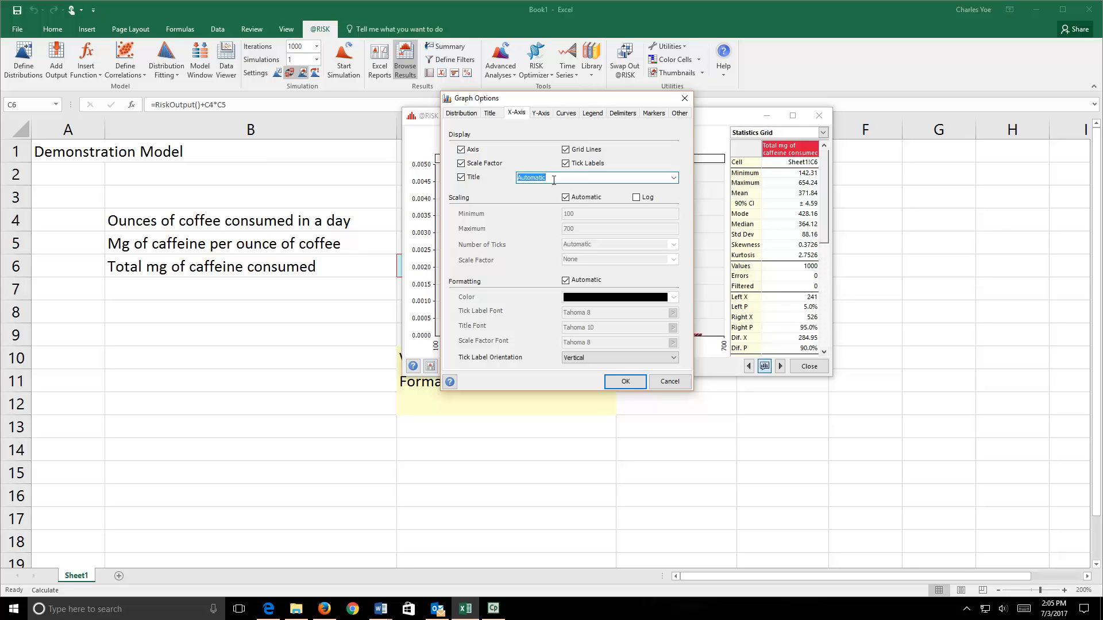
text(mg caffeine)
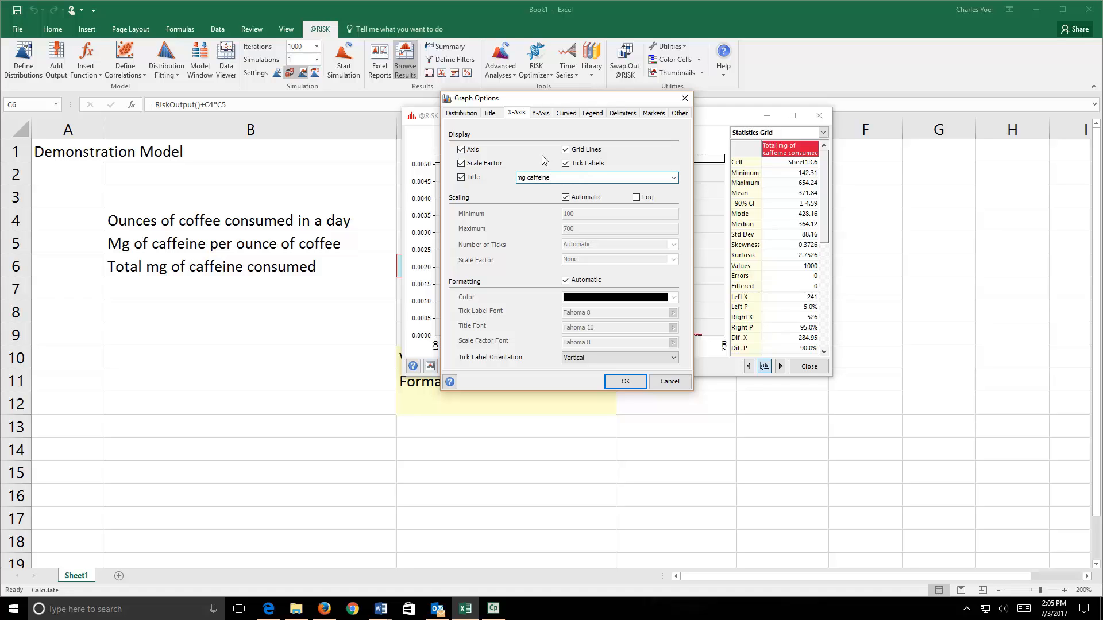
Set the y-axis title to 'Probability Density'
click(541, 113)
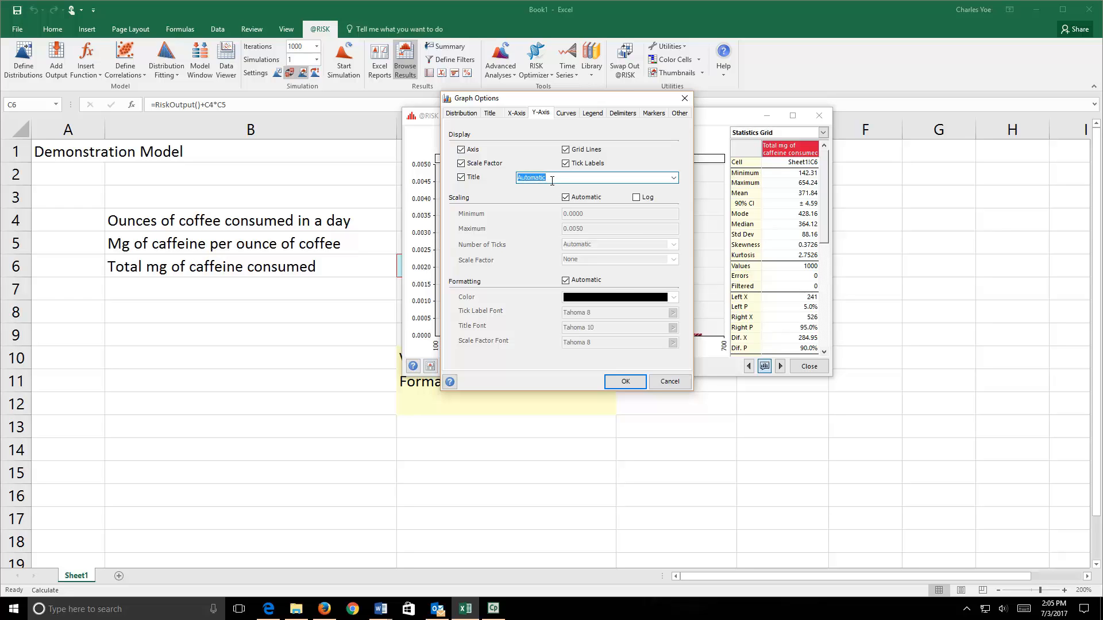
text(Probab)
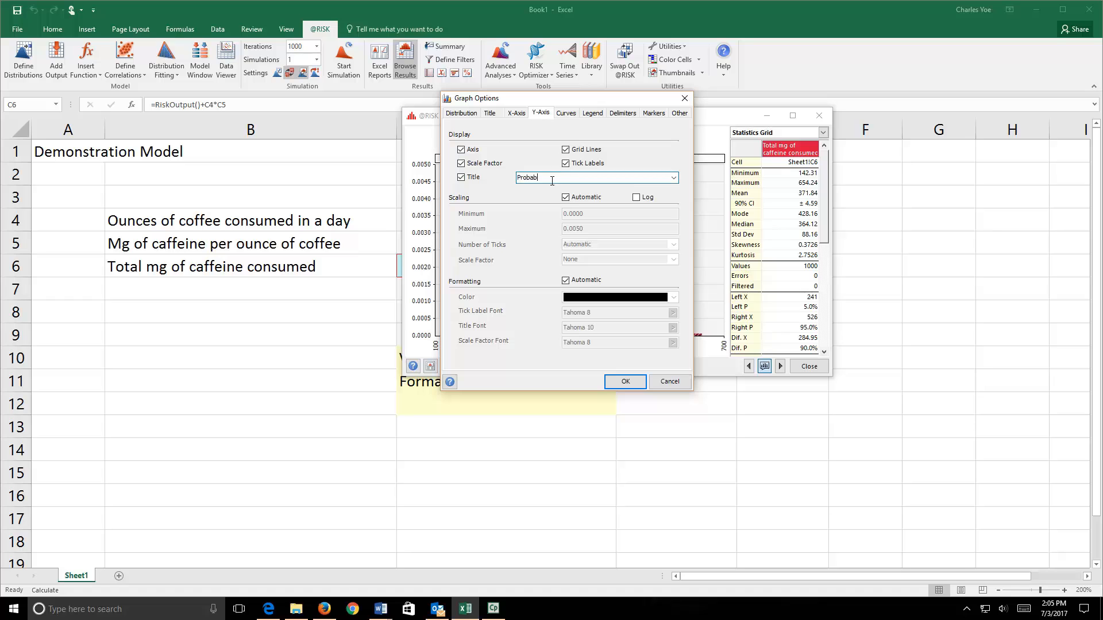
text(ility Density)
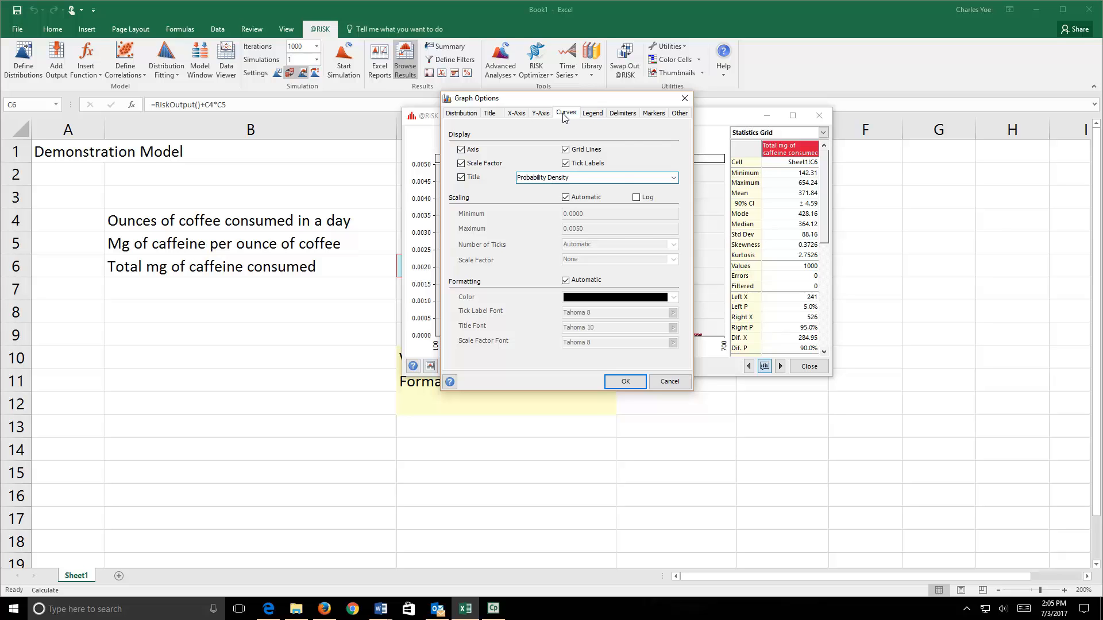
Review Curves, Legend and Delimiters settings unchanged, then reach the Markers settings for ±1 SD
click(566, 113)
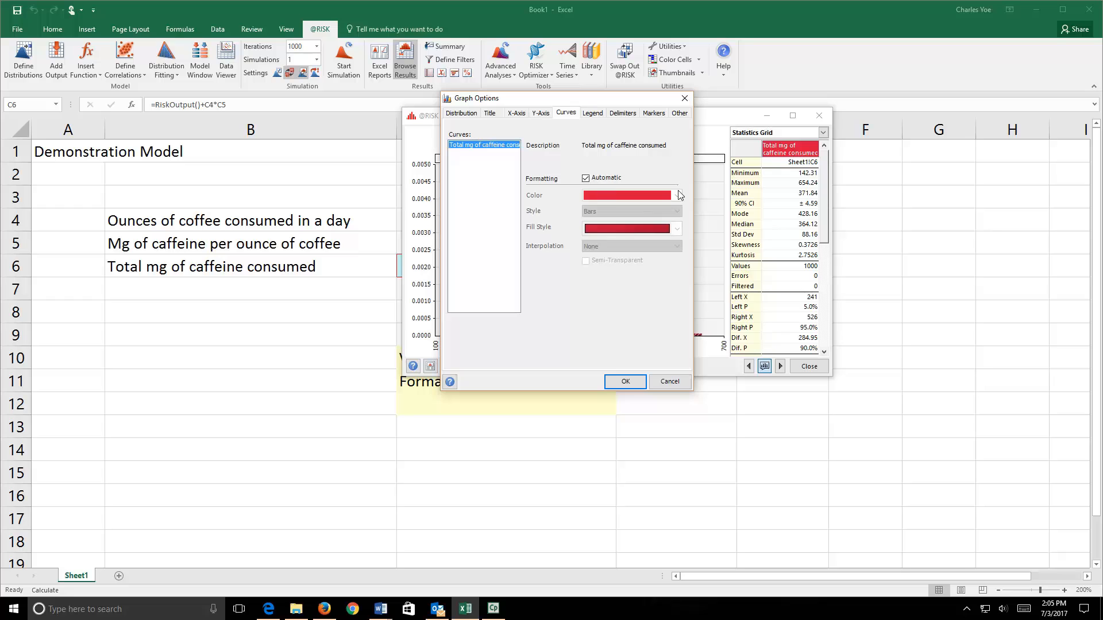
mouse_move(680, 215)
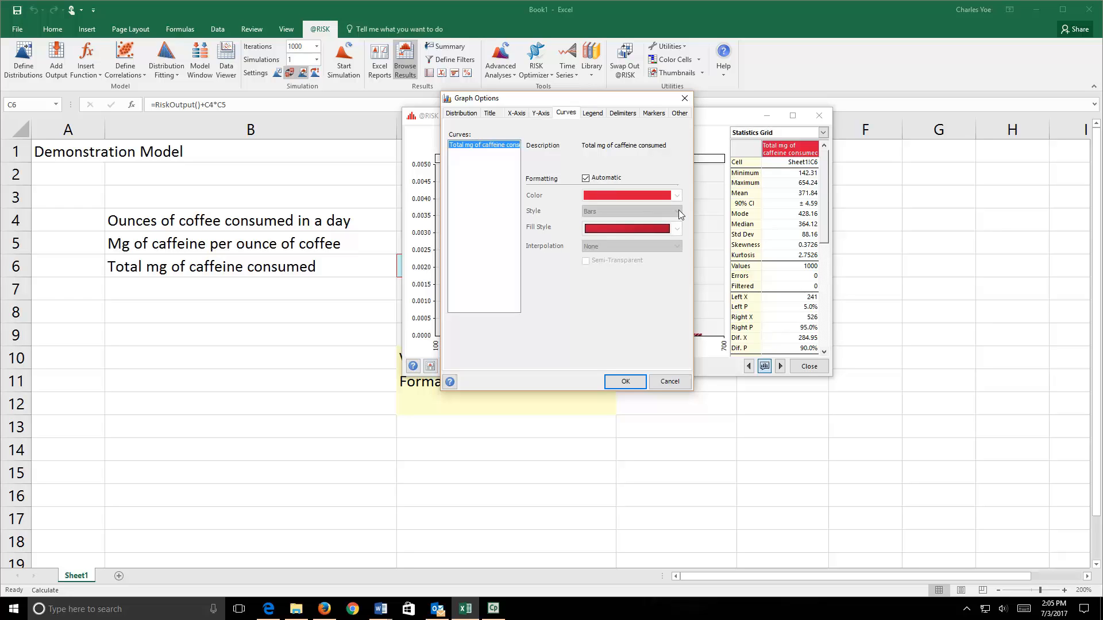
click(593, 114)
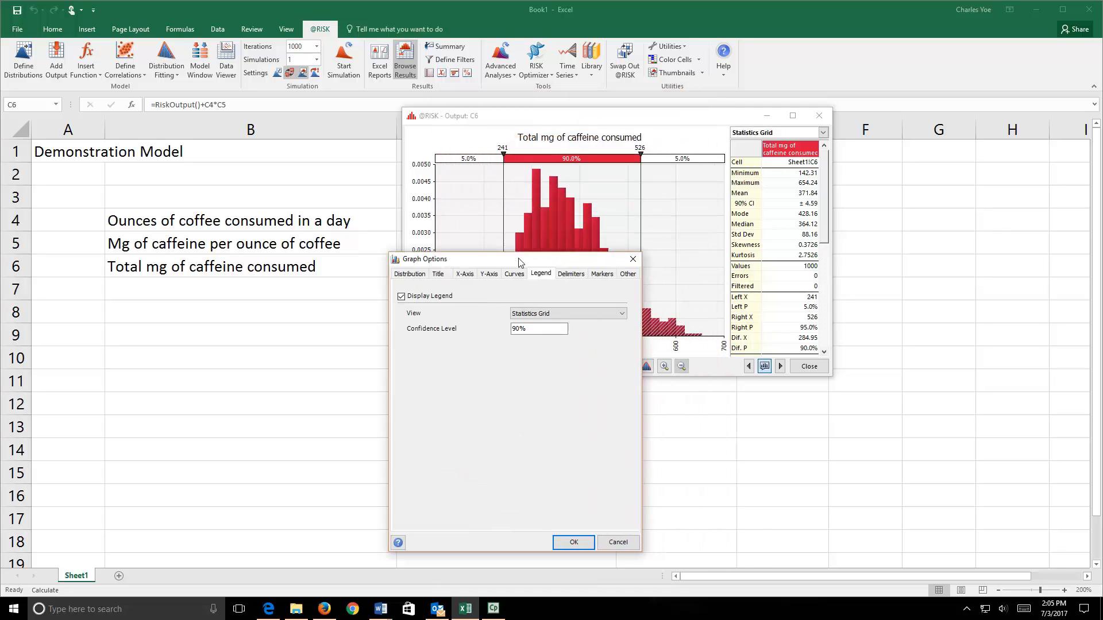
mouse_move(694, 252)
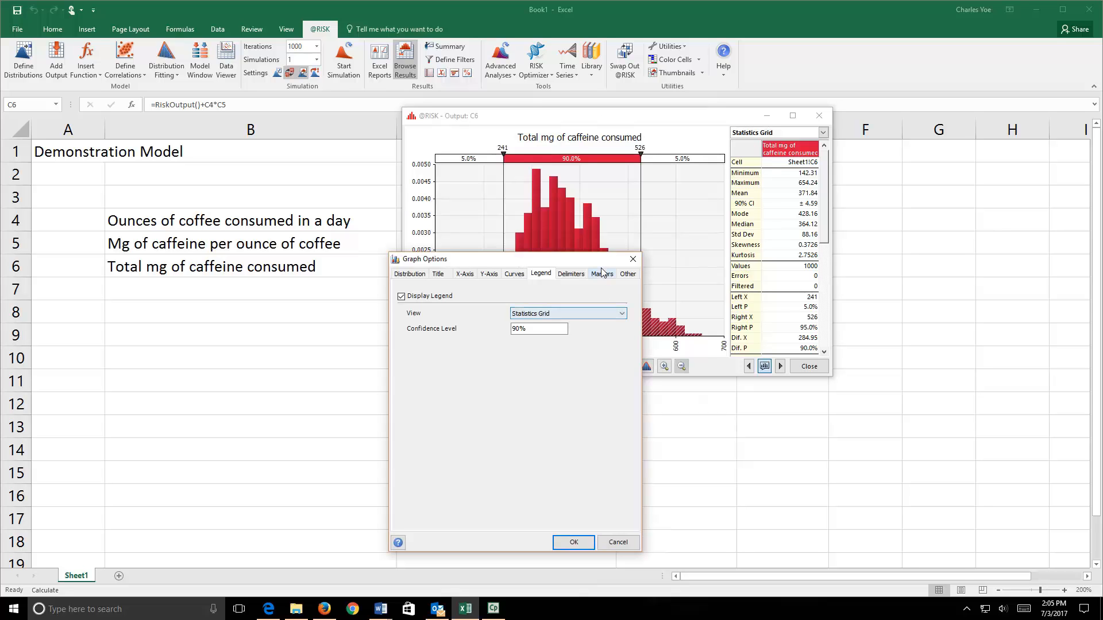
click(571, 273)
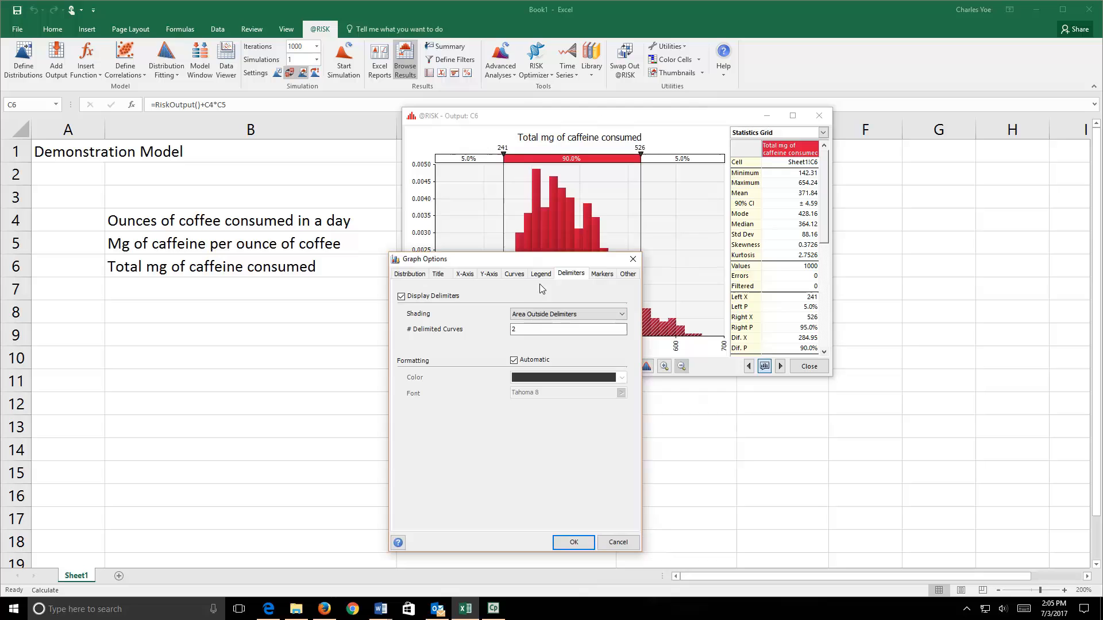
mouse_move(494, 192)
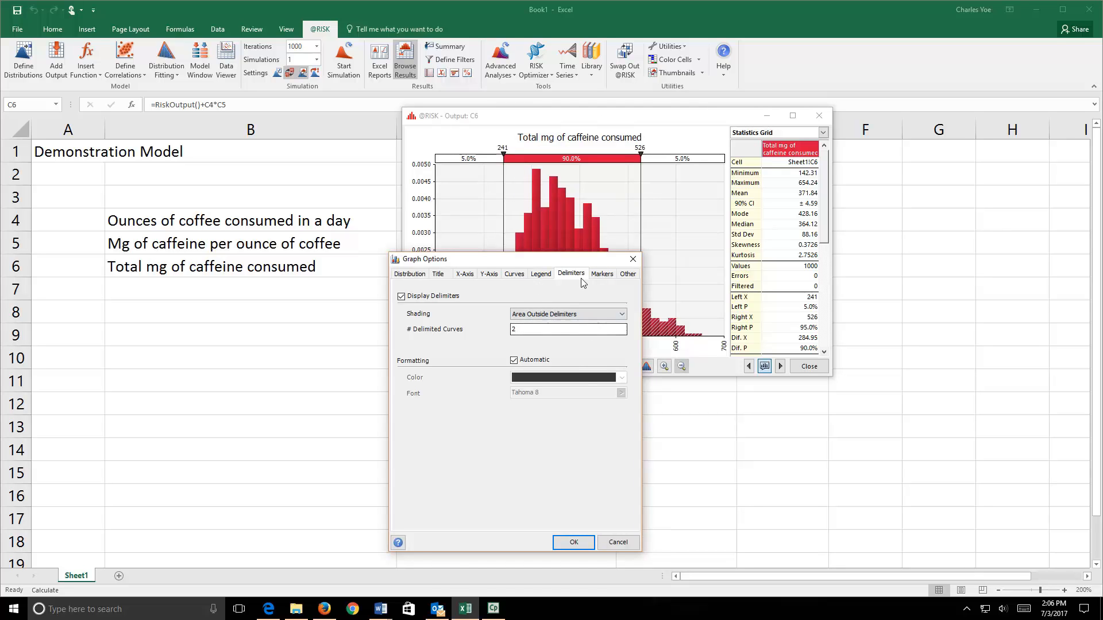
click(601, 273)
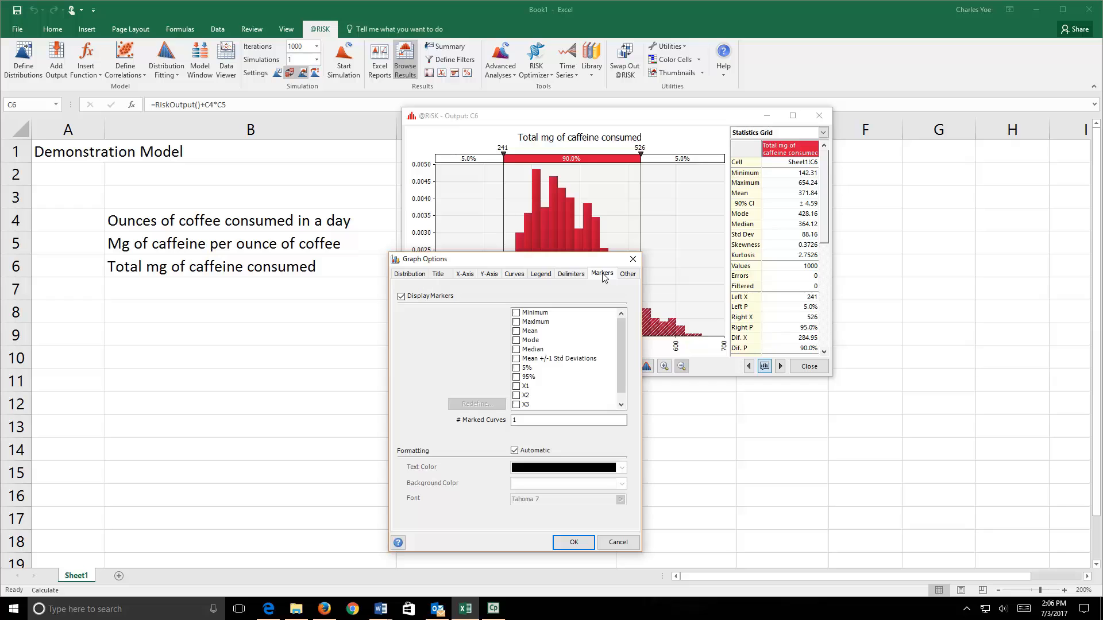
mouse_move(528, 361)
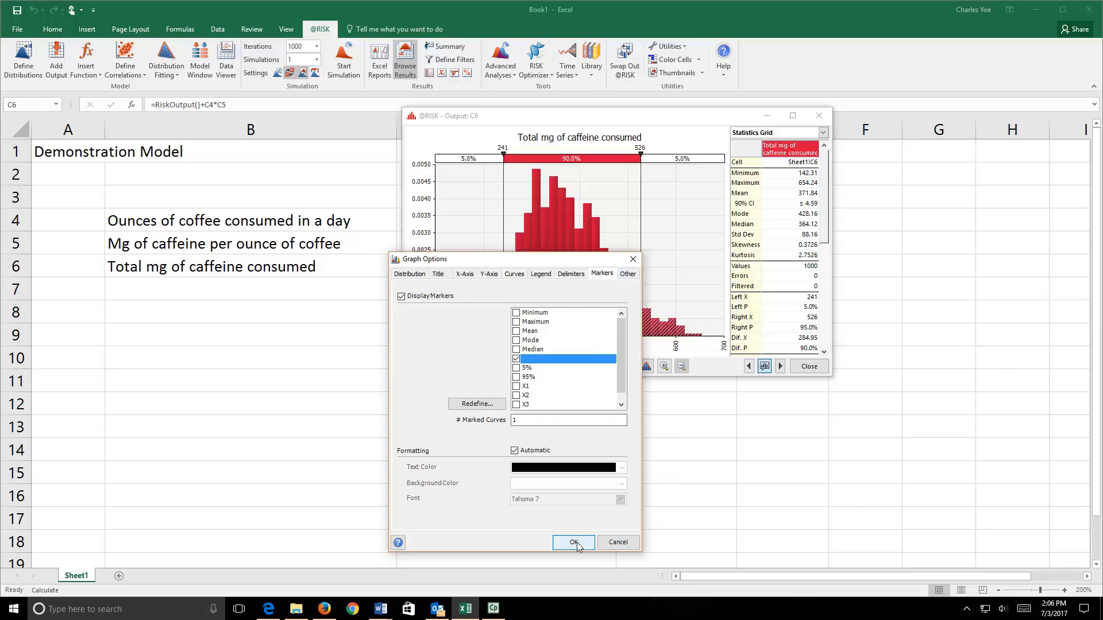
Confirm Graph Options so the histogram shows 'Demonstration', axis titles and ±1 SD markers
click(573, 541)
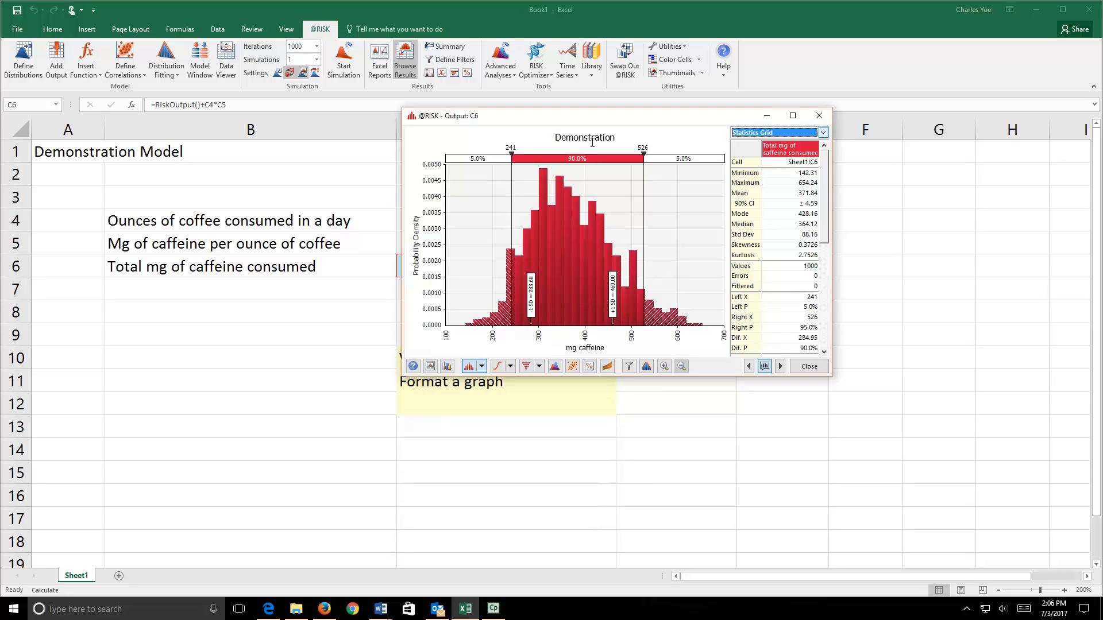
mouse_move(559, 354)
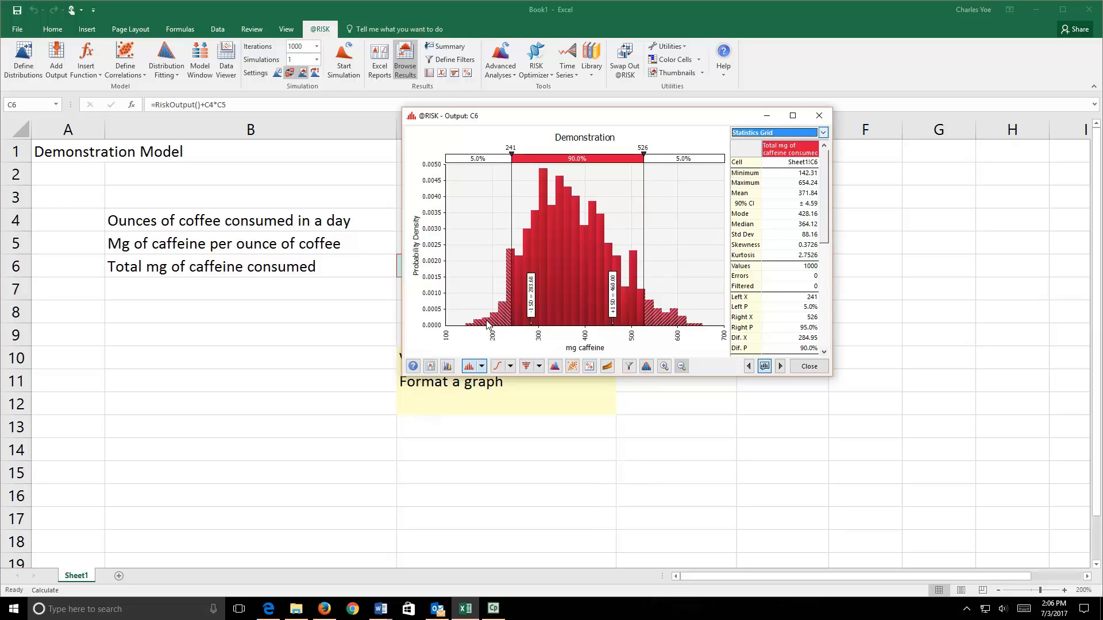
mouse_move(581, 331)
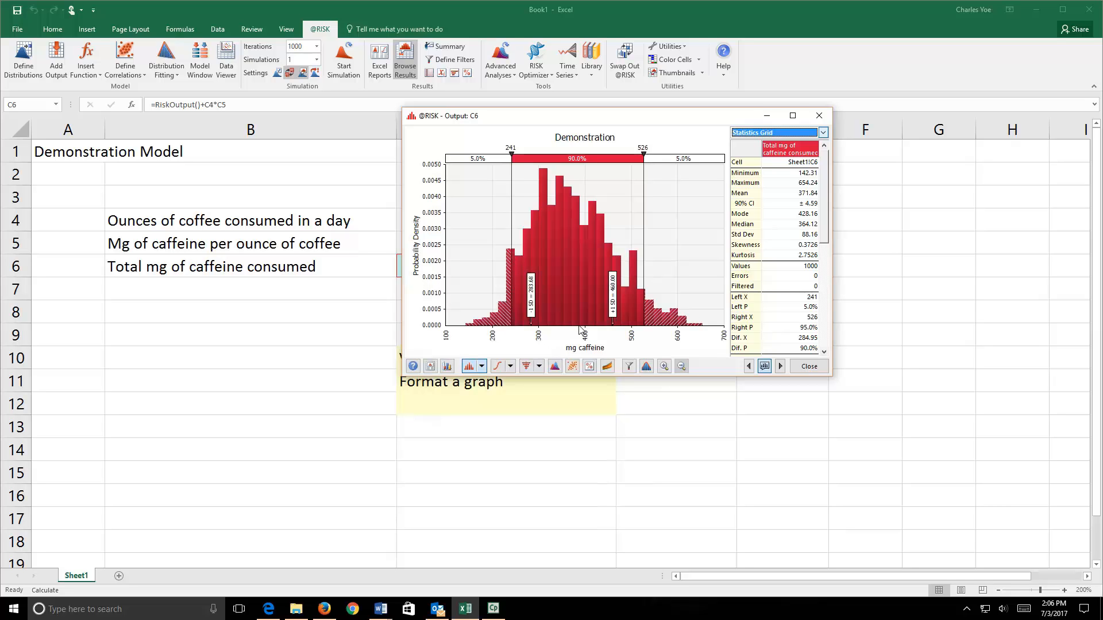
mouse_move(584, 214)
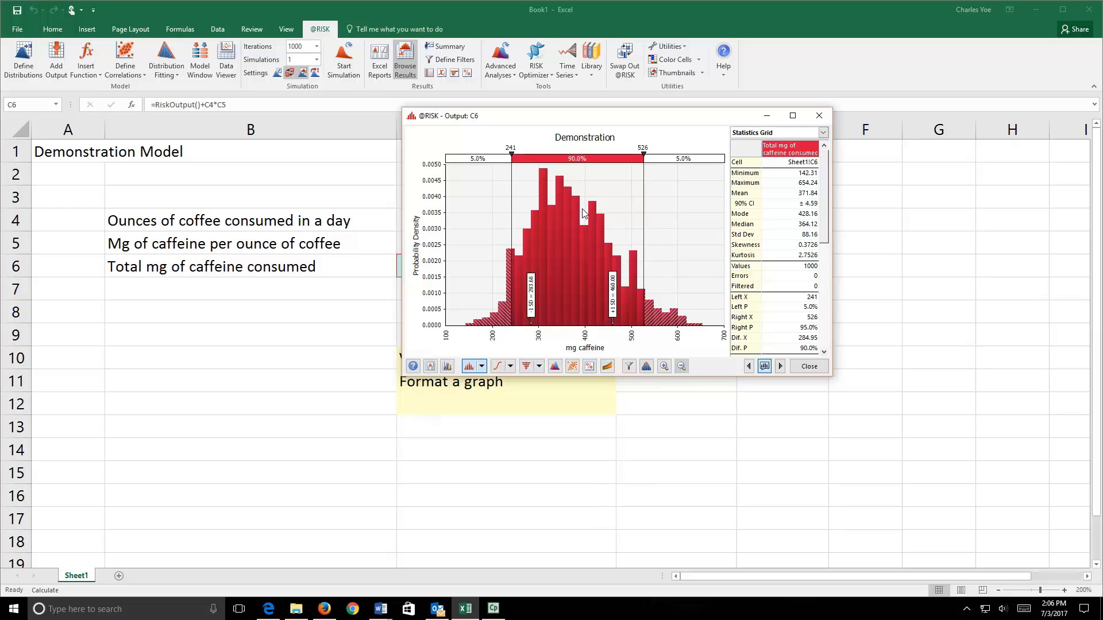
Bring up the histogram's context menu to reach Copy Graph and Grid
right_click(584, 215)
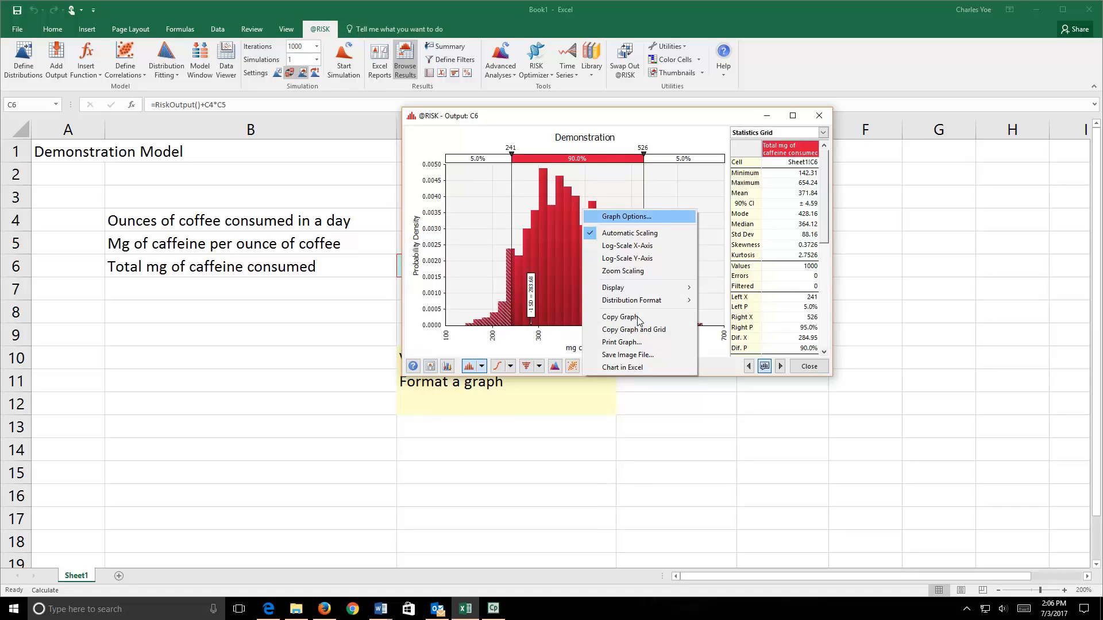
mouse_move(530, 191)
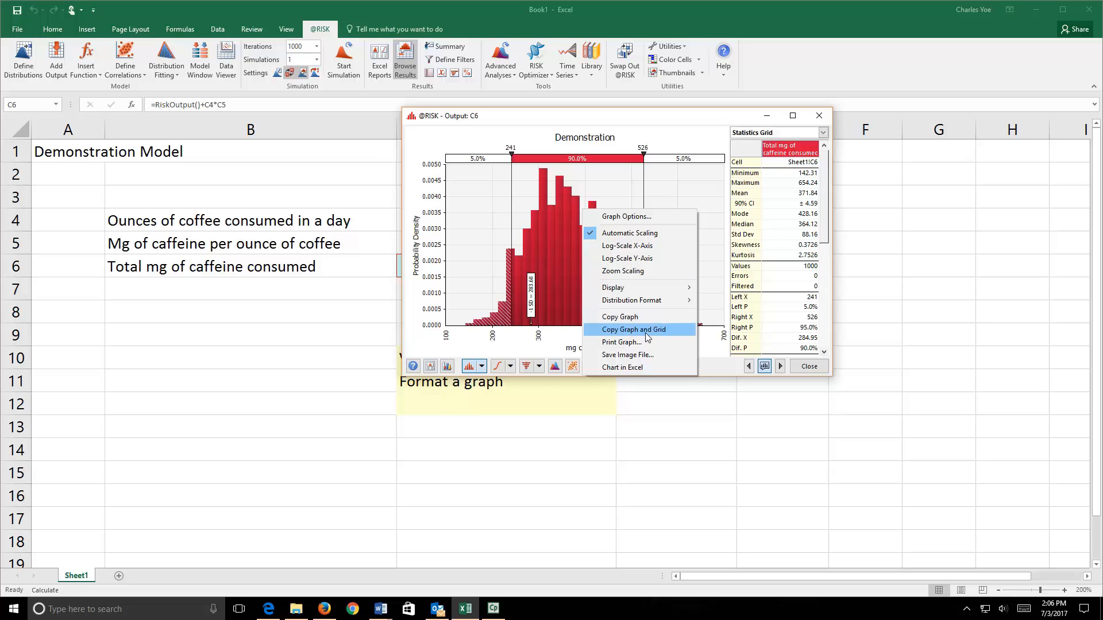
mouse_move(671, 187)
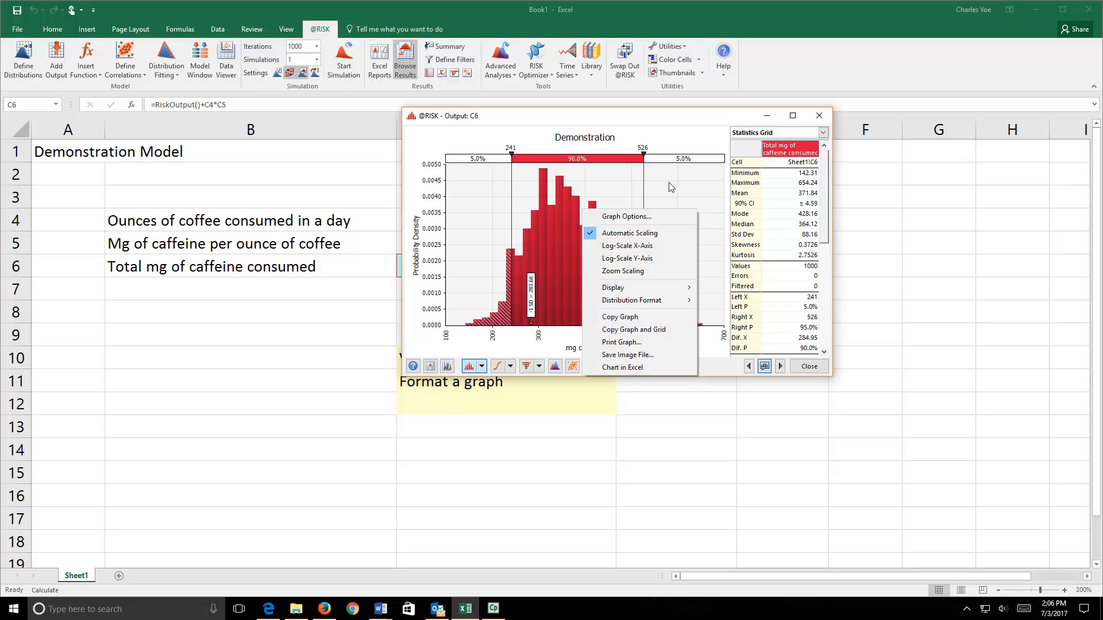
mouse_move(769, 234)
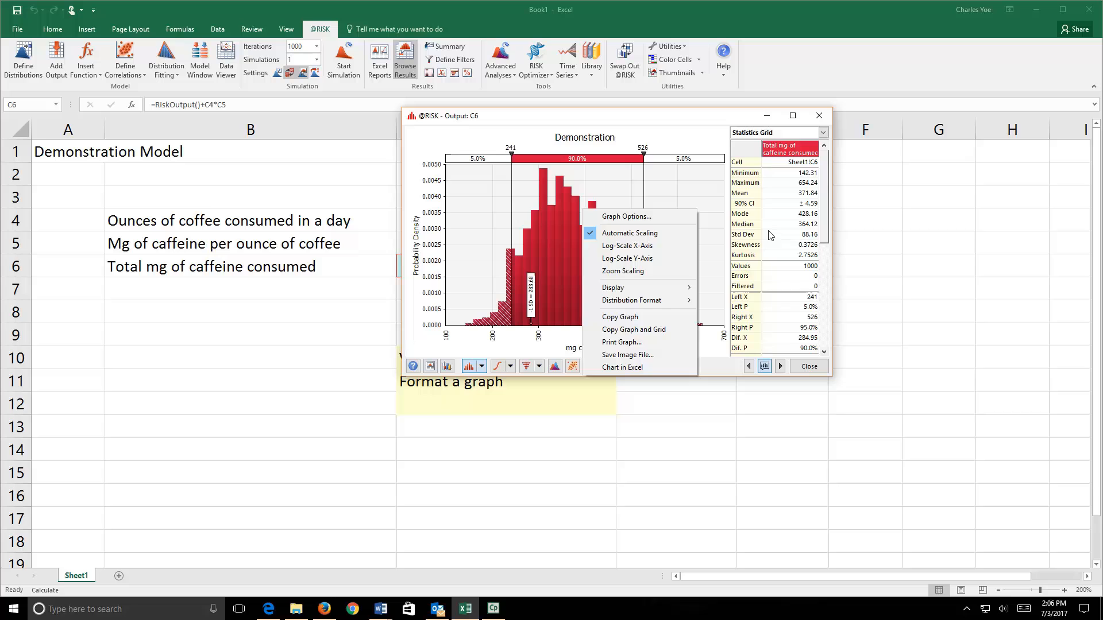
mouse_move(639, 330)
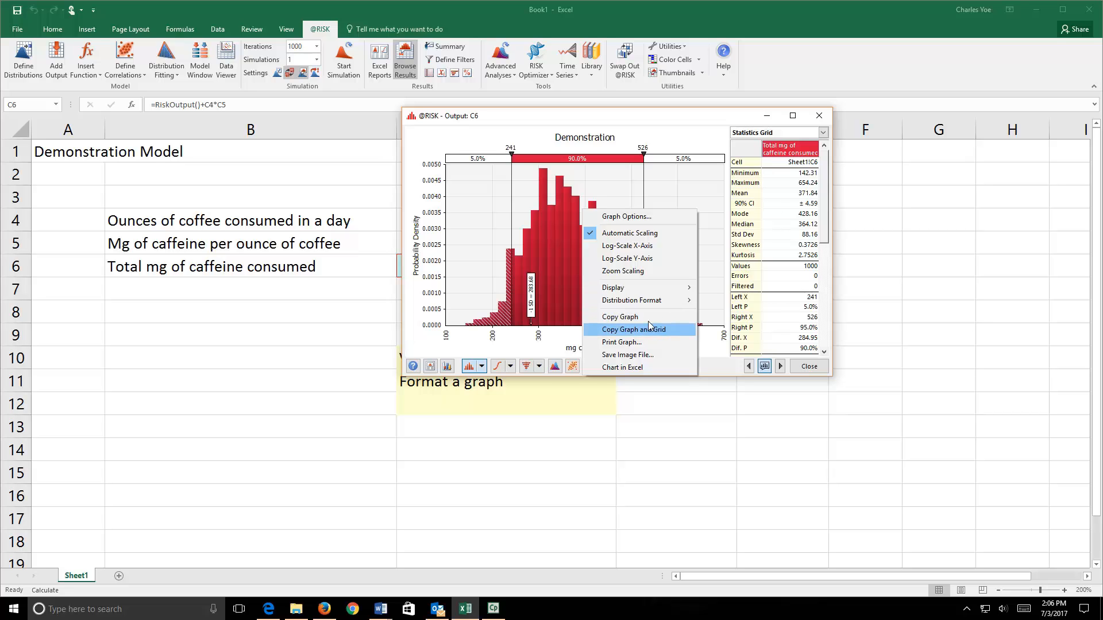
mouse_move(619, 317)
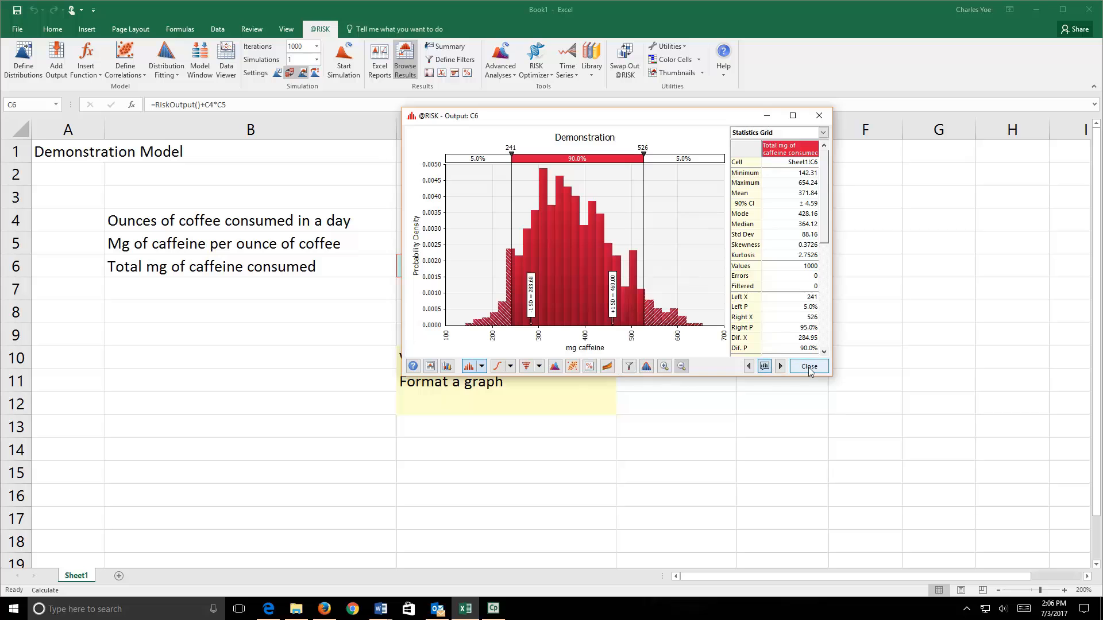
click(808, 366)
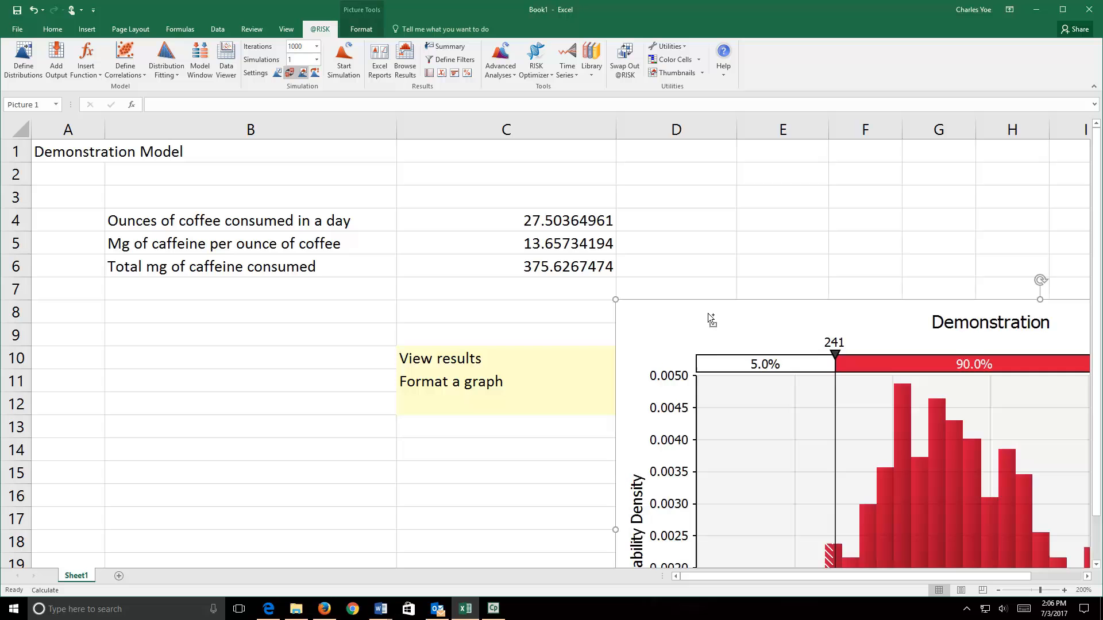
scroll(down, 3)
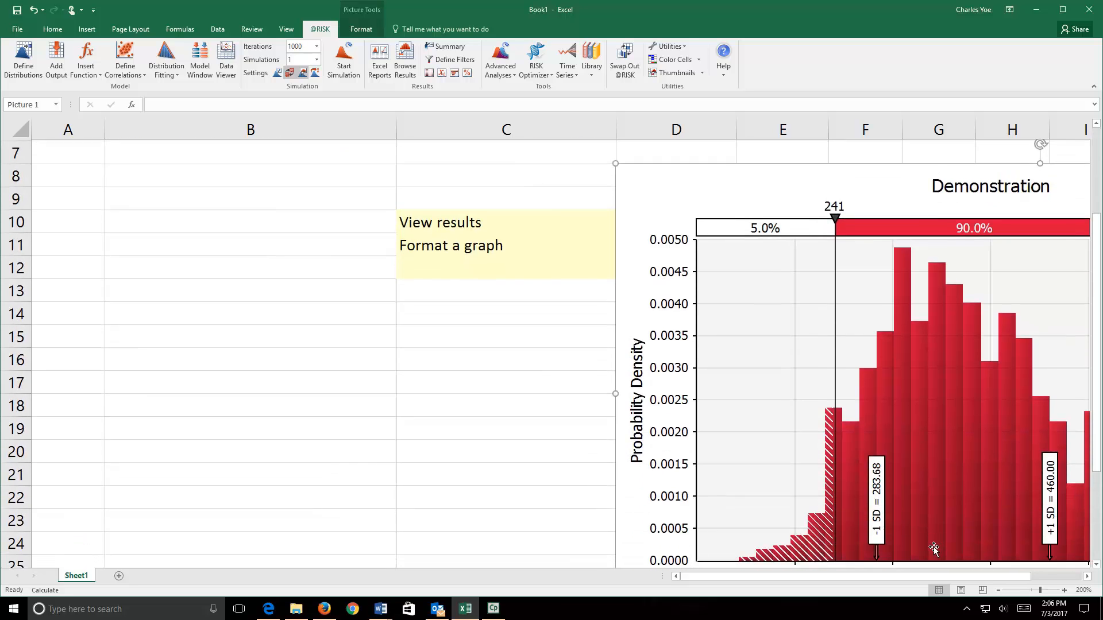
scroll(down, 3)
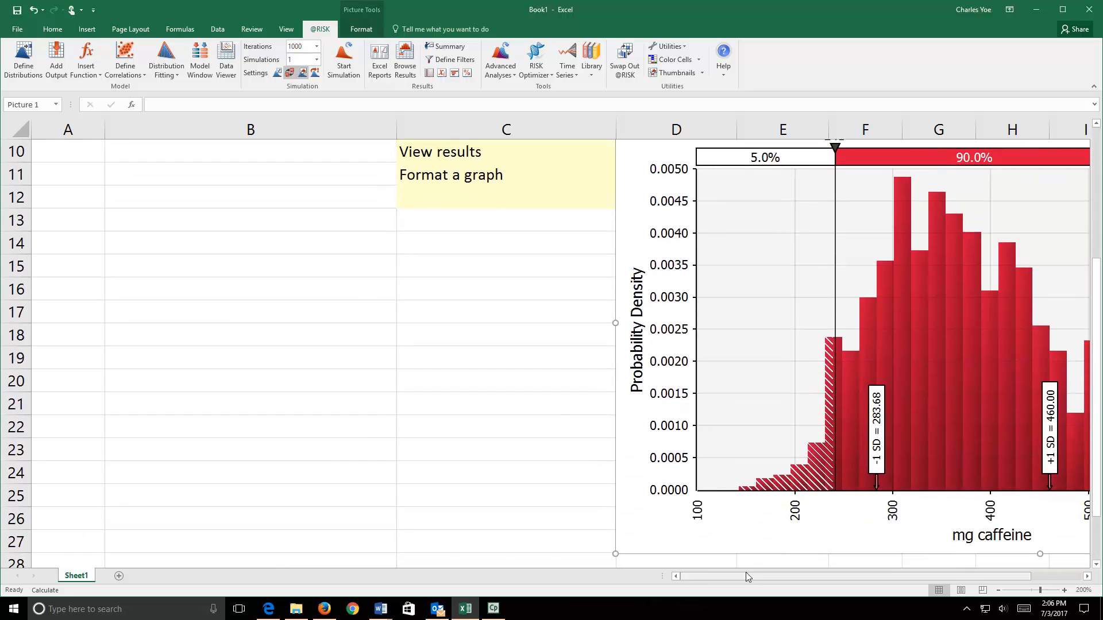
scroll(right, 3)
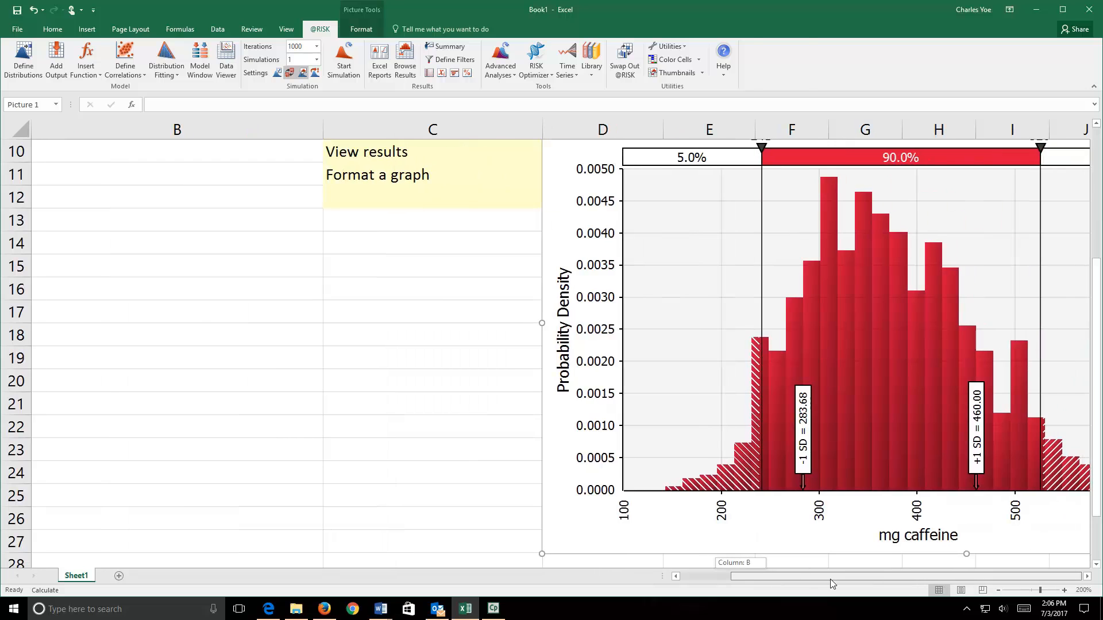